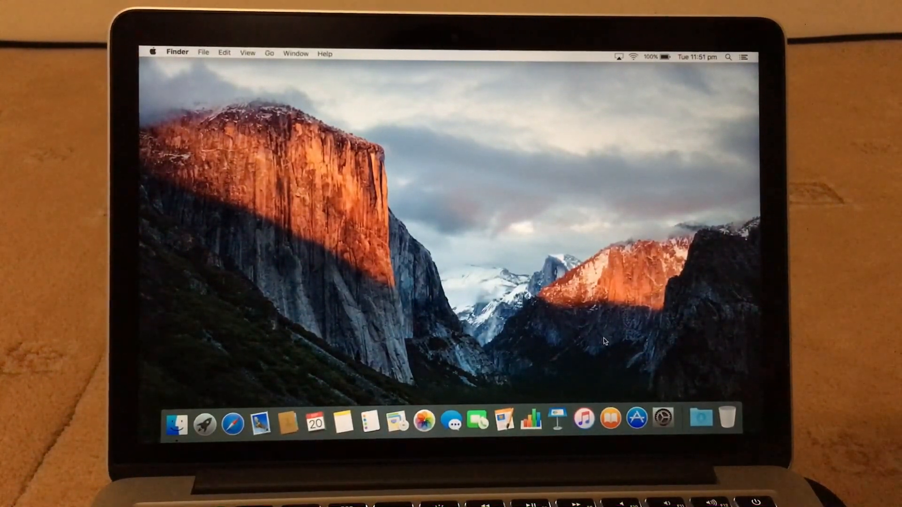
pyautogui.moveTo(656, 380)
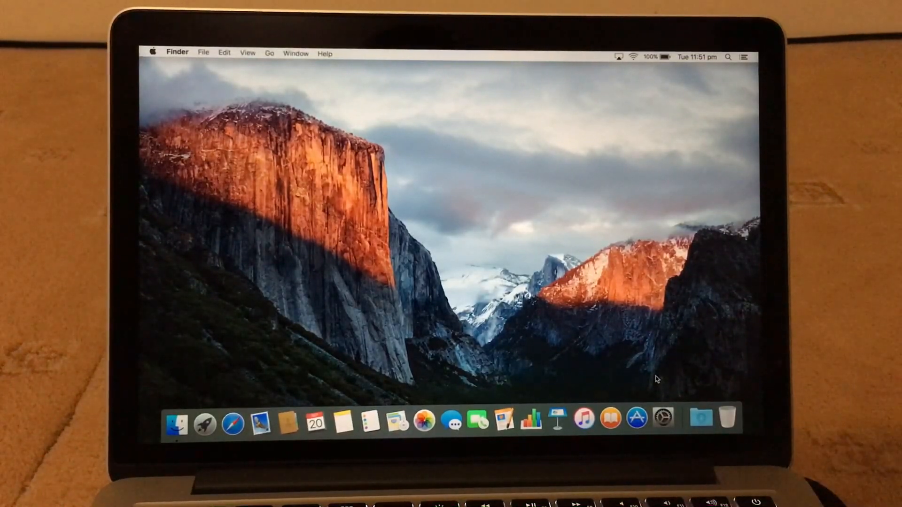
pyautogui.moveTo(640, 394)
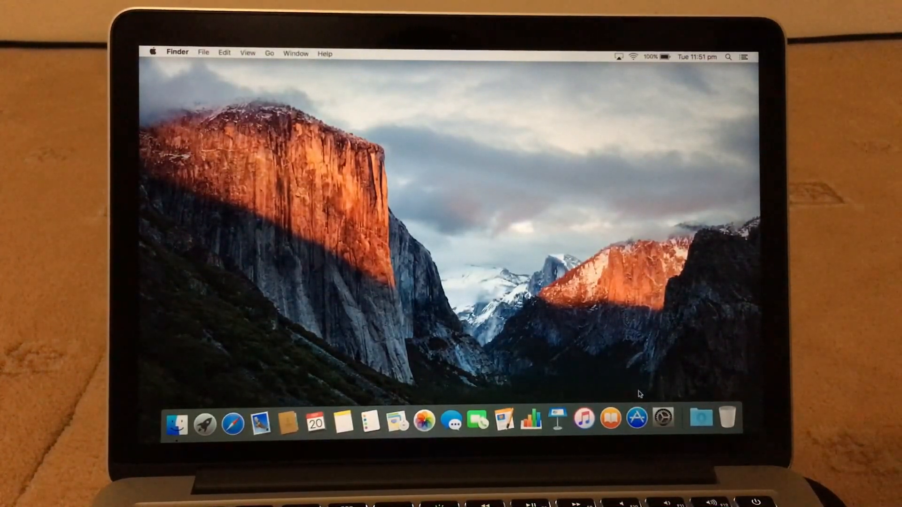
pyautogui.moveTo(635, 421)
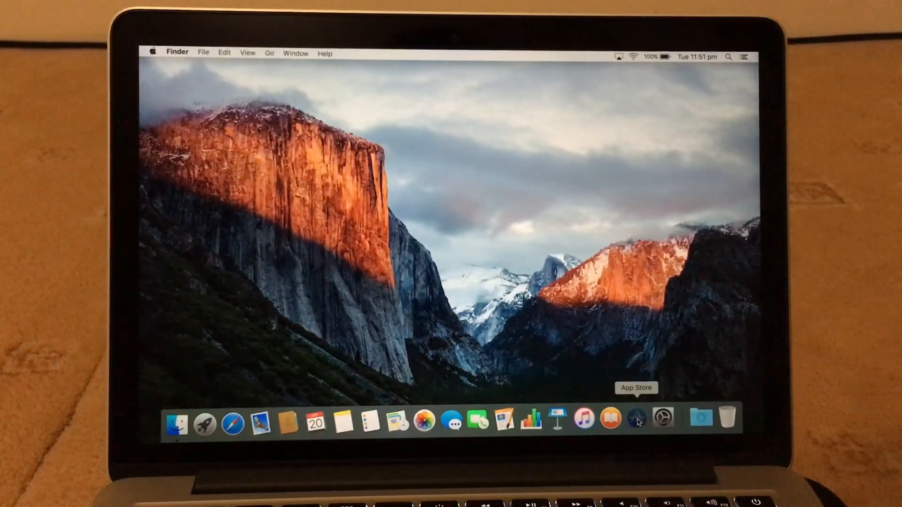
# - Launch the App Store from the Dock onto its Featured page
pyautogui.click(636, 419)
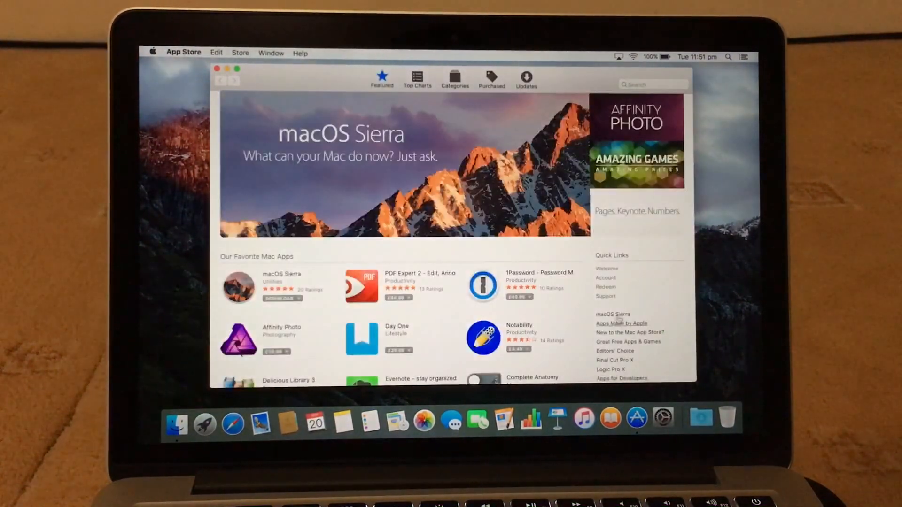
pyautogui.moveTo(409, 147)
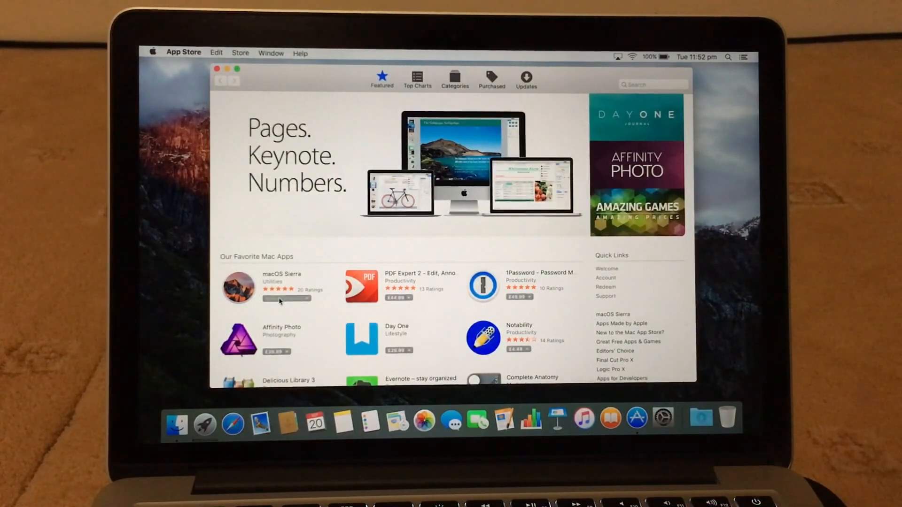
pyautogui.moveTo(299, 323)
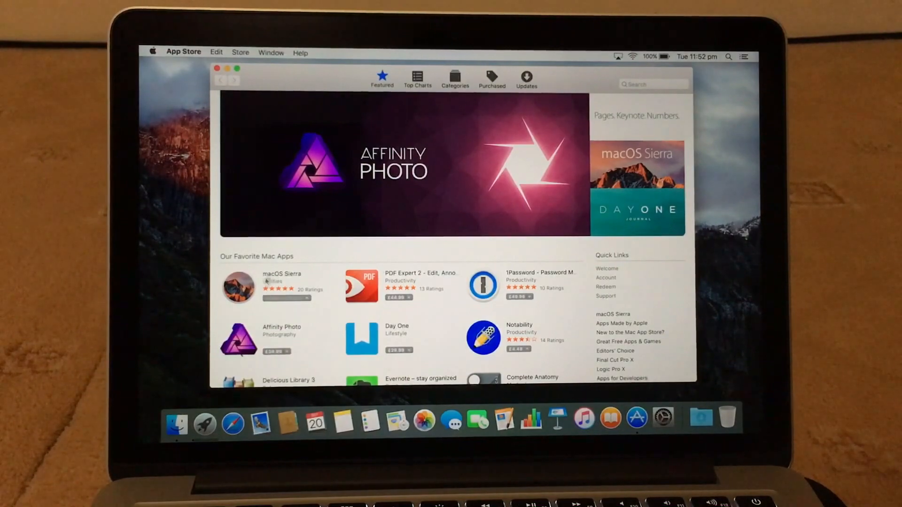
# - Open the macOS Sierra product page from Our Favorite Mac Apps
pyautogui.click(281, 273)
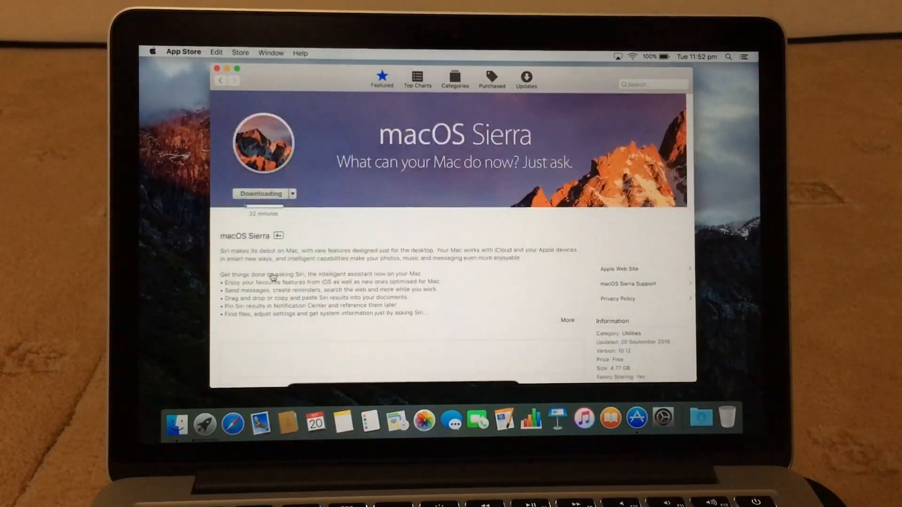
pyautogui.moveTo(358, 222)
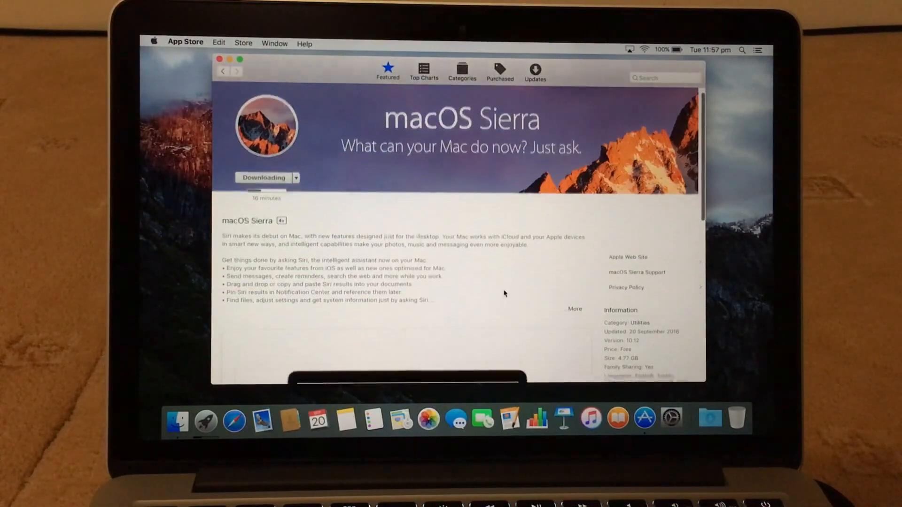
# - Browse the Sierra feature screenshots: Auto Unlock, Universal Clipboard, Memories and Apple Pay
pyautogui.scroll(-3)
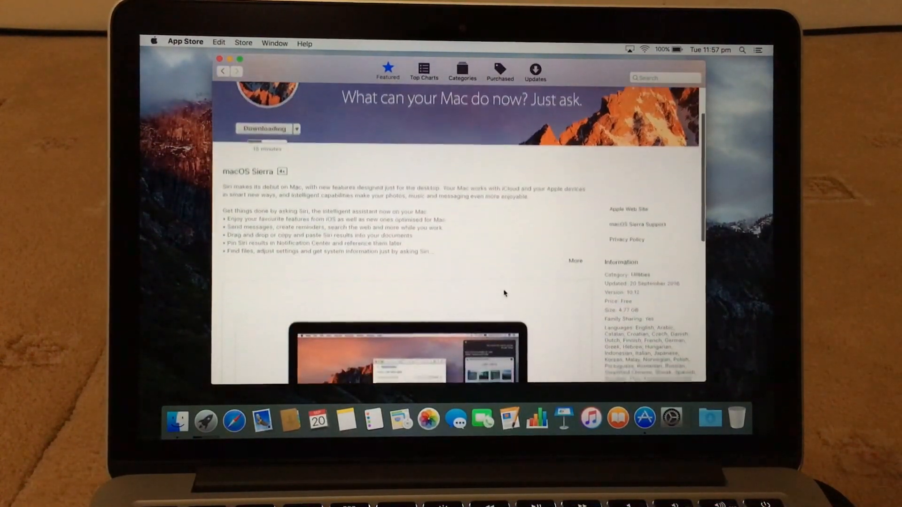
pyautogui.scroll(-3)
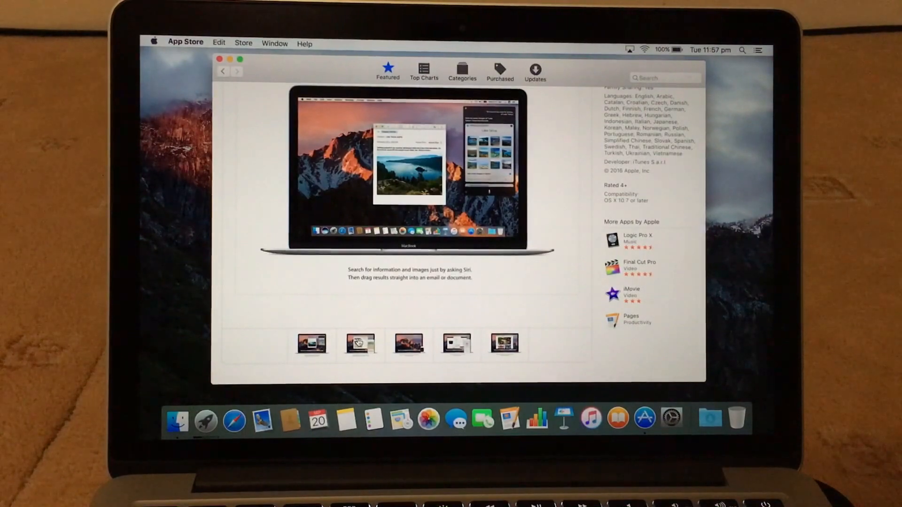
pyautogui.click(360, 344)
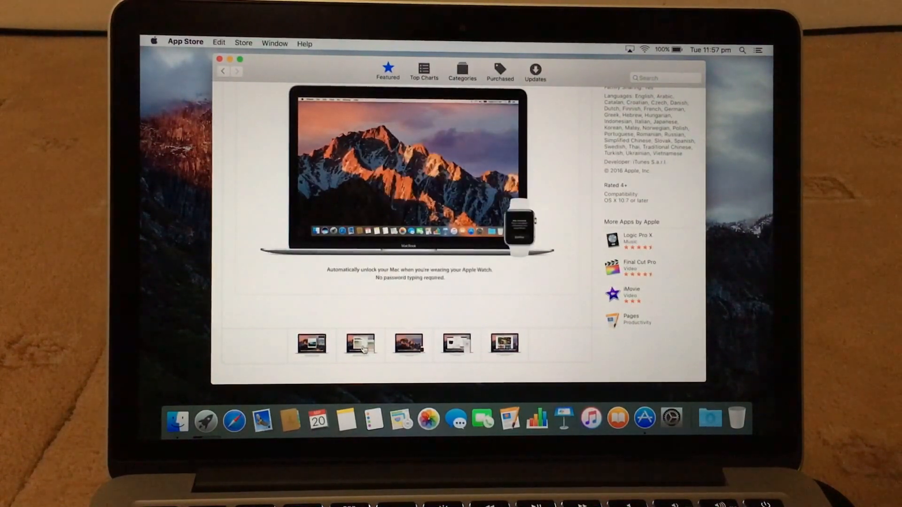
pyautogui.click(360, 344)
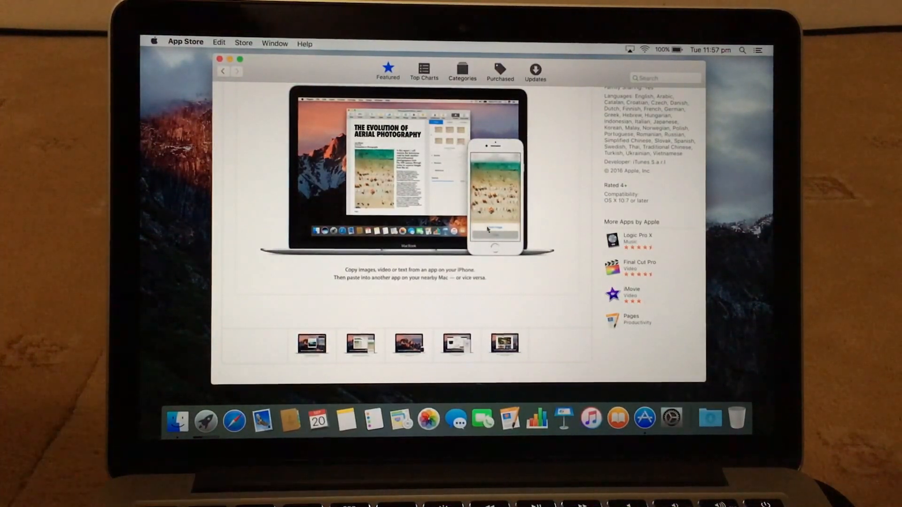
pyautogui.moveTo(425, 145)
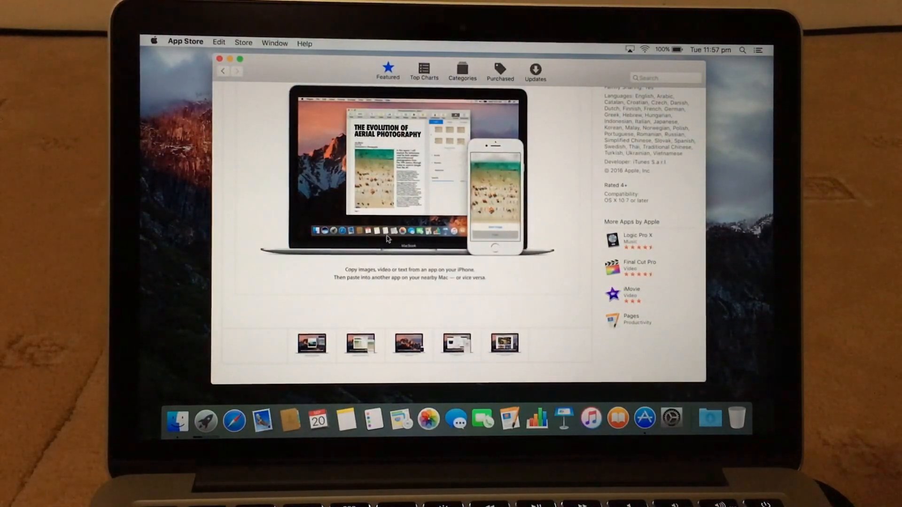
pyautogui.click(408, 344)
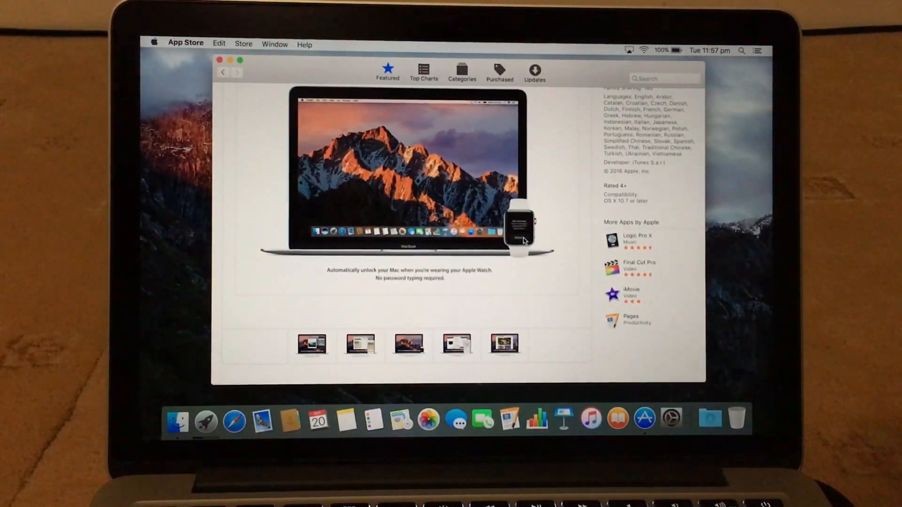
pyautogui.moveTo(513, 315)
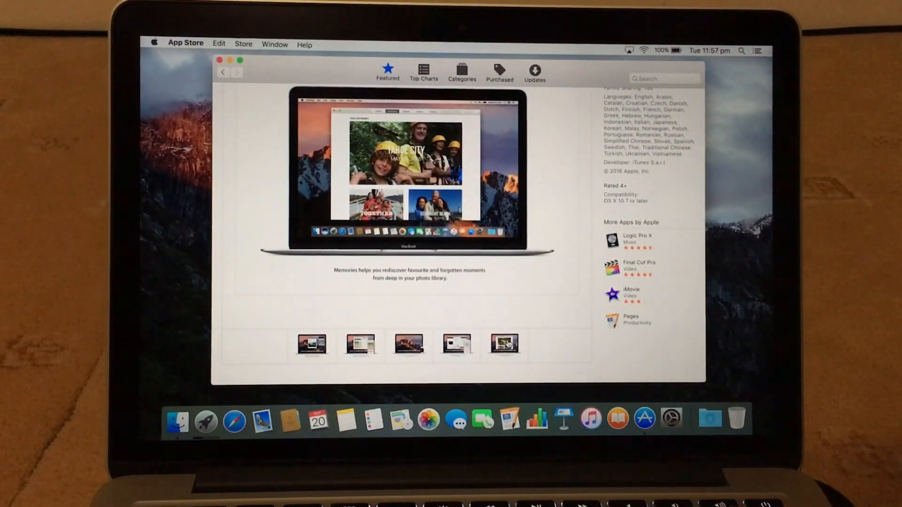
pyautogui.moveTo(442, 309)
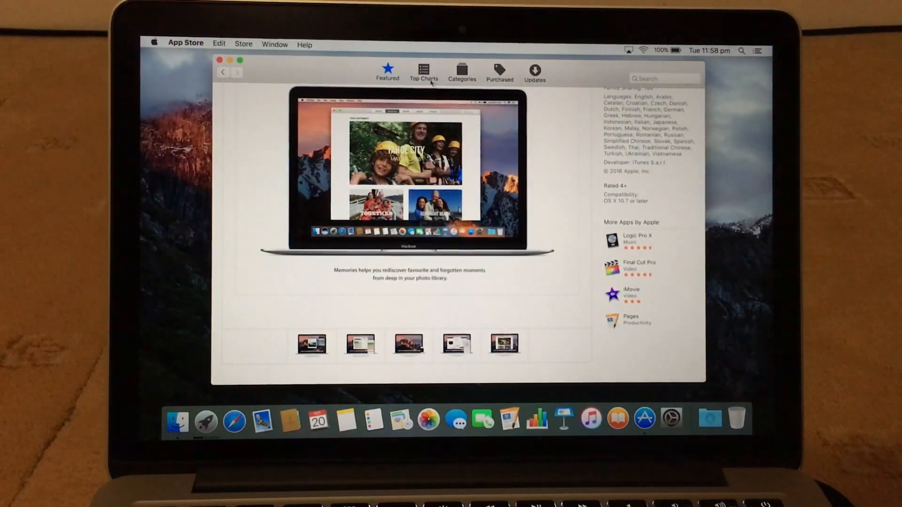
pyautogui.moveTo(460, 163)
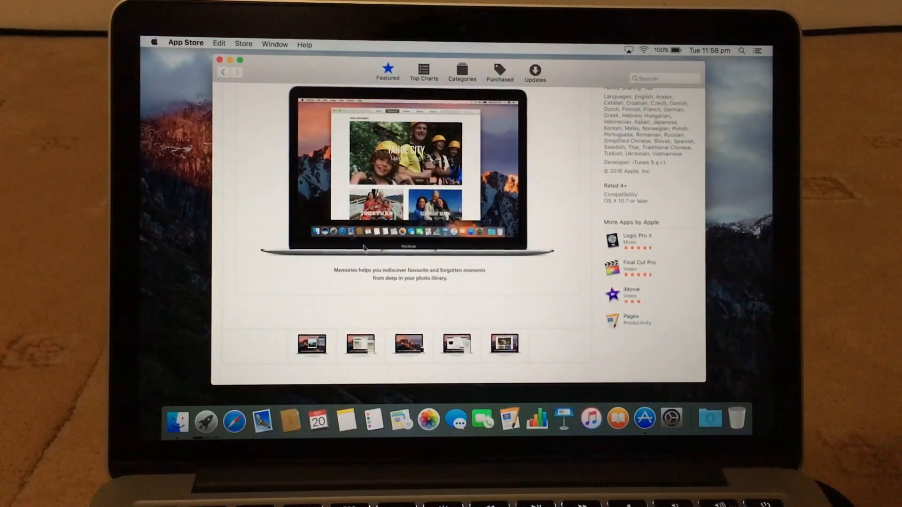
pyautogui.click(408, 344)
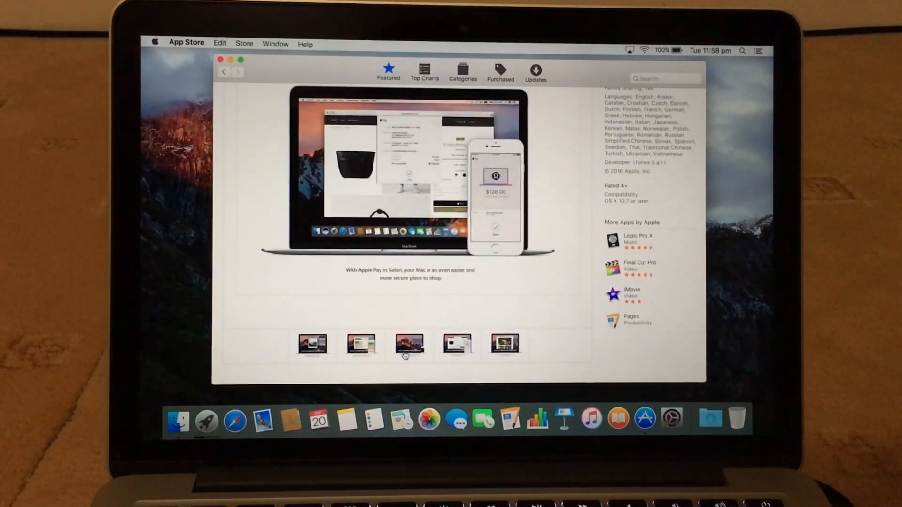
pyautogui.click(409, 344)
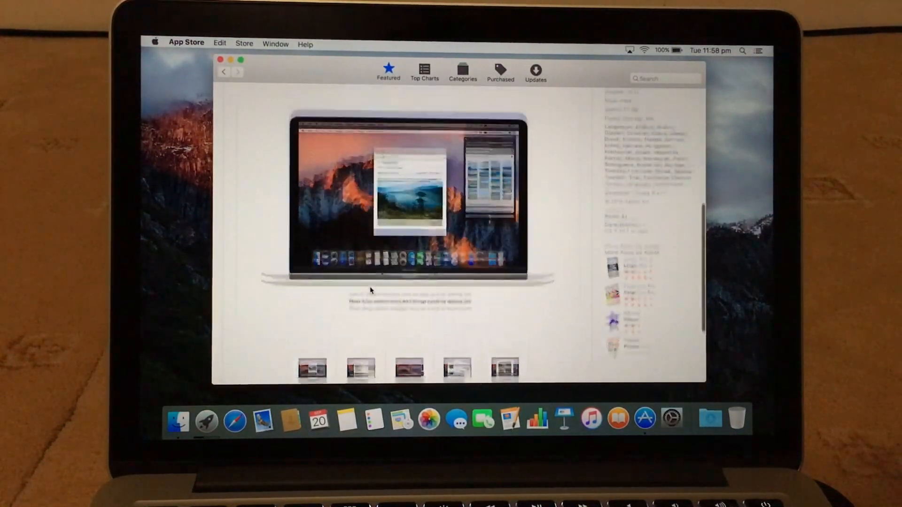
# - Return to the top of the Sierra page and expand its full feature description
pyautogui.scroll(3)
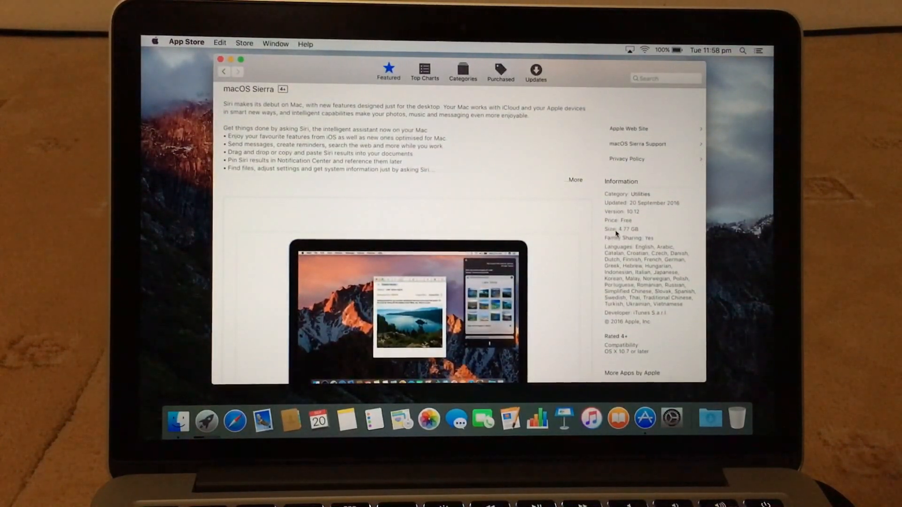
pyautogui.moveTo(618, 236)
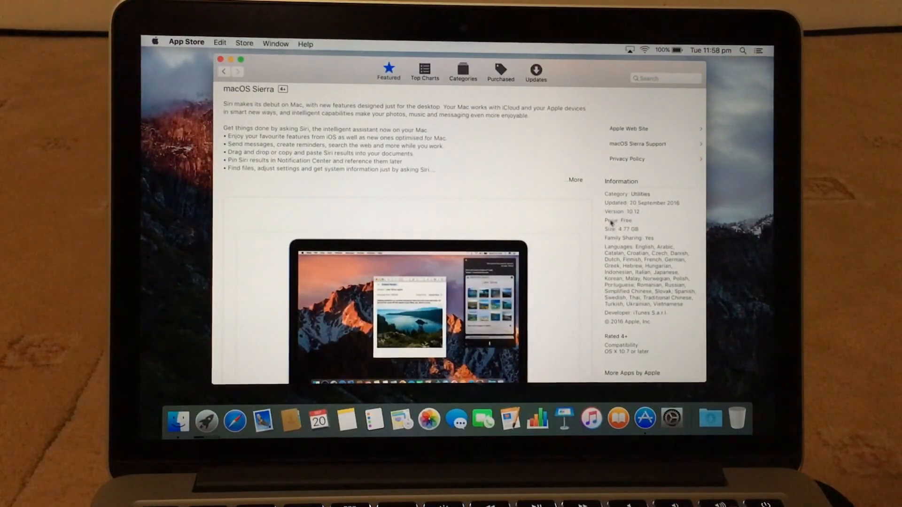
pyautogui.moveTo(635, 219)
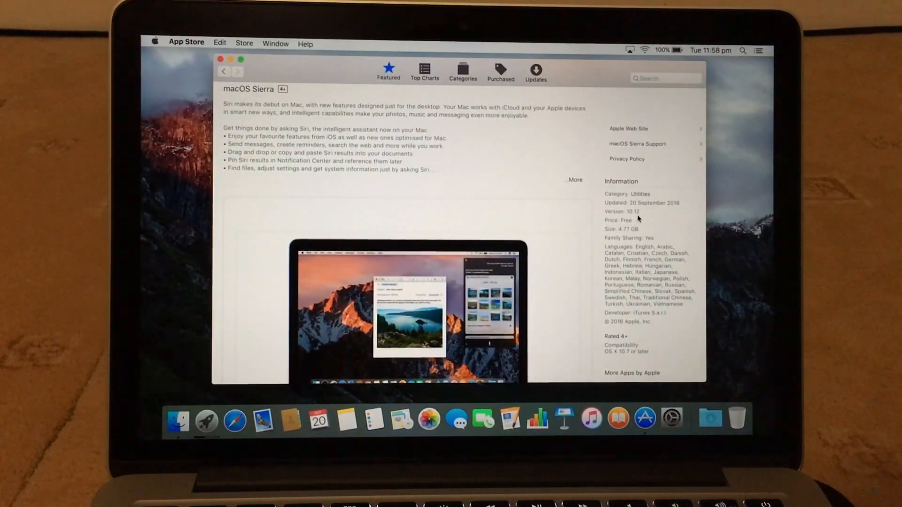
pyautogui.scroll(3)
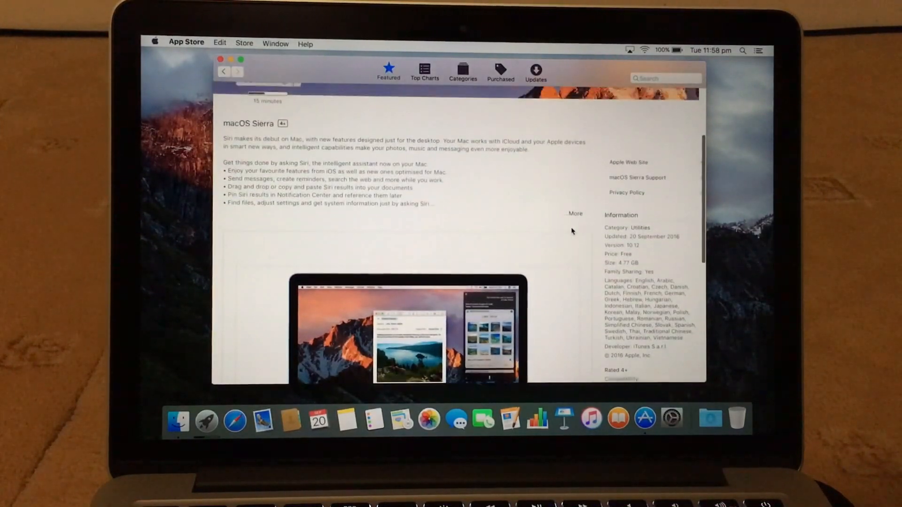
pyautogui.scroll(-3)
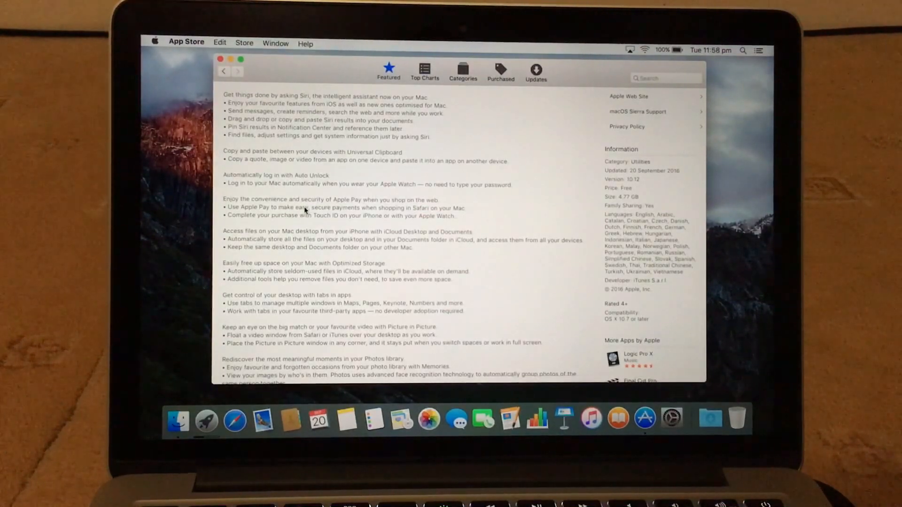
# - Read the macOS Sierra description to its end while the download completes
pyautogui.scroll(-3)
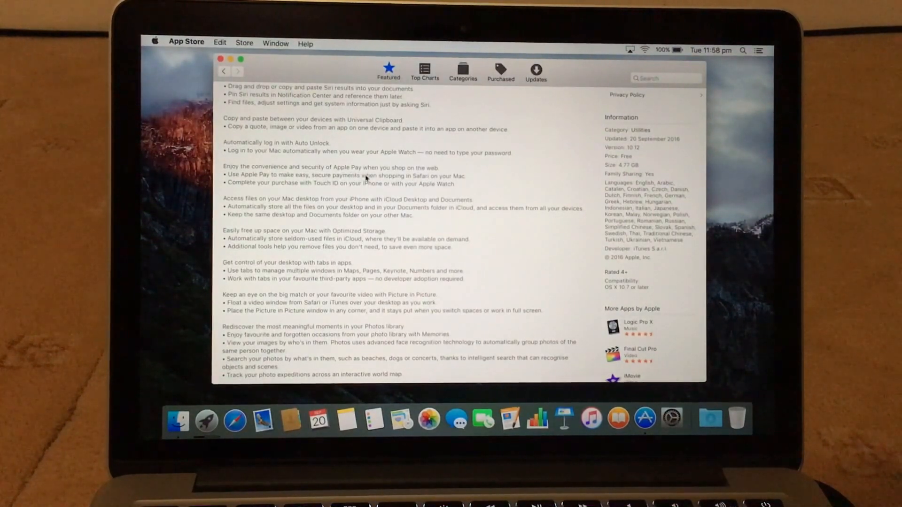
pyautogui.scroll(-3)
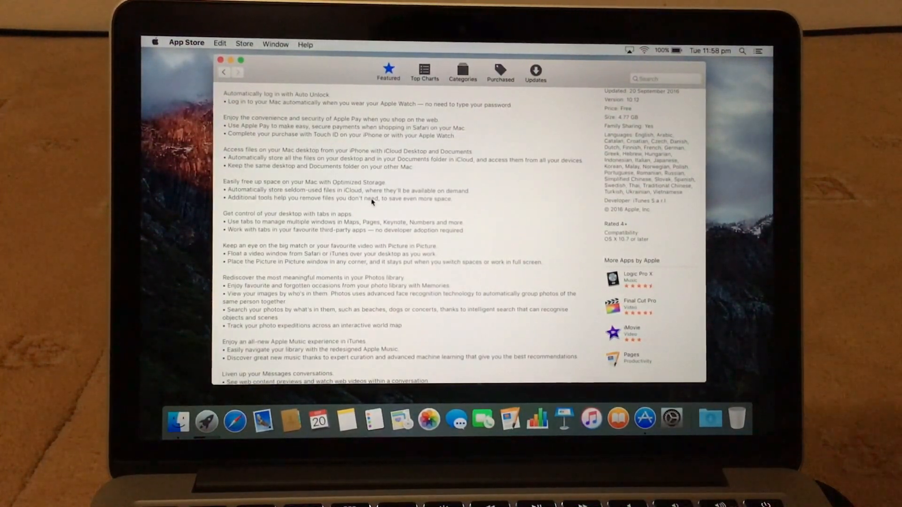
pyautogui.scroll(-3)
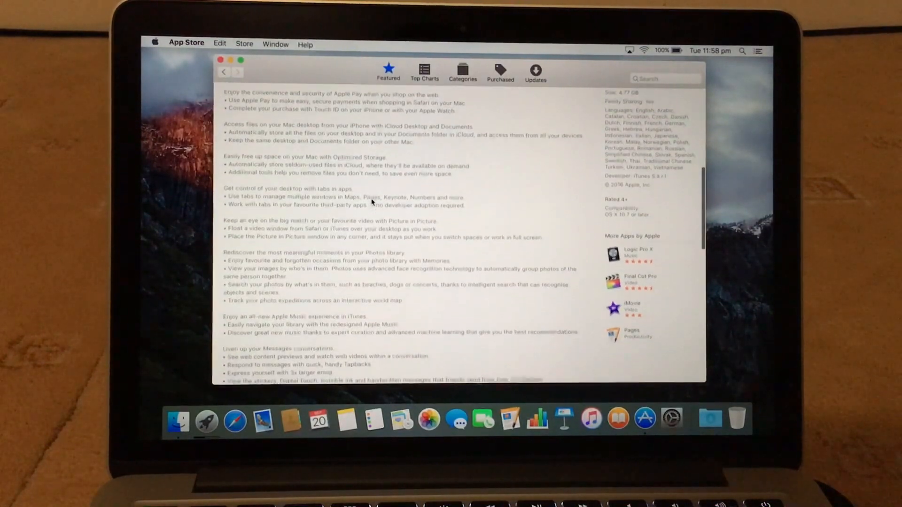
pyautogui.scroll(-3)
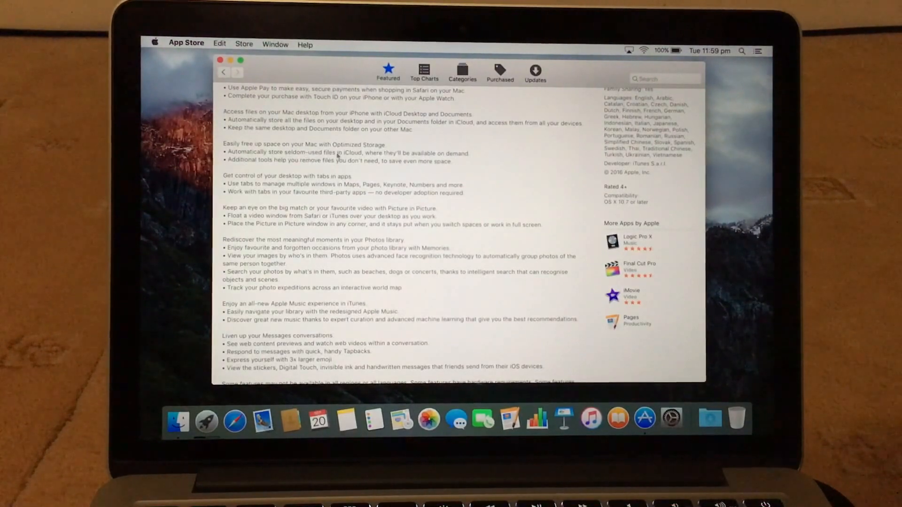
pyautogui.scroll(-3)
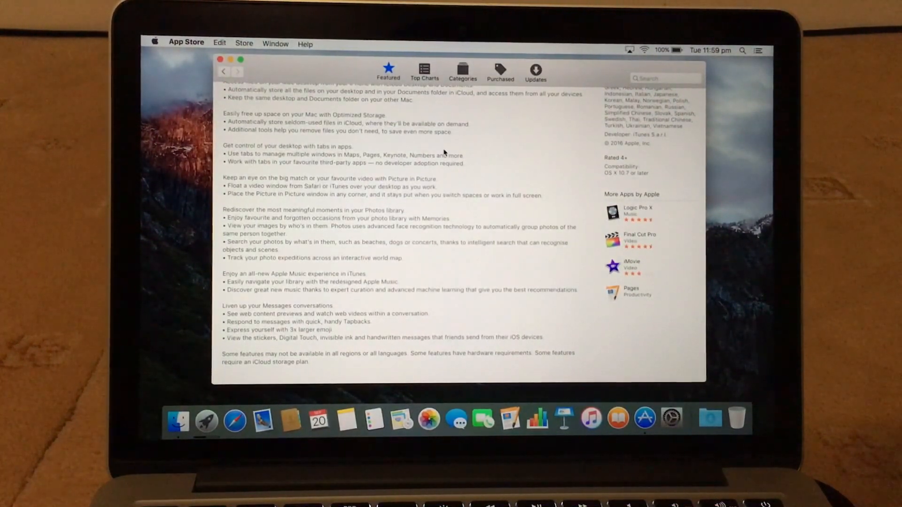
pyautogui.scroll(-3)
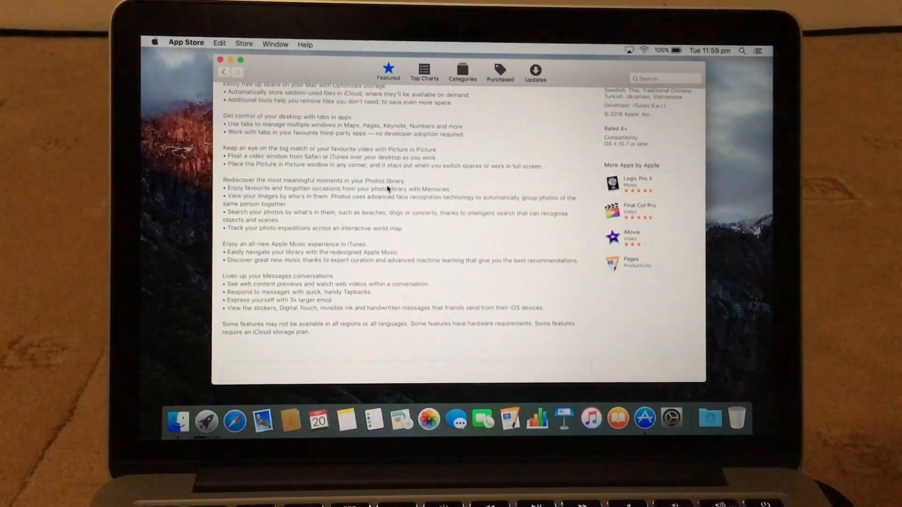
pyautogui.scroll(-3)
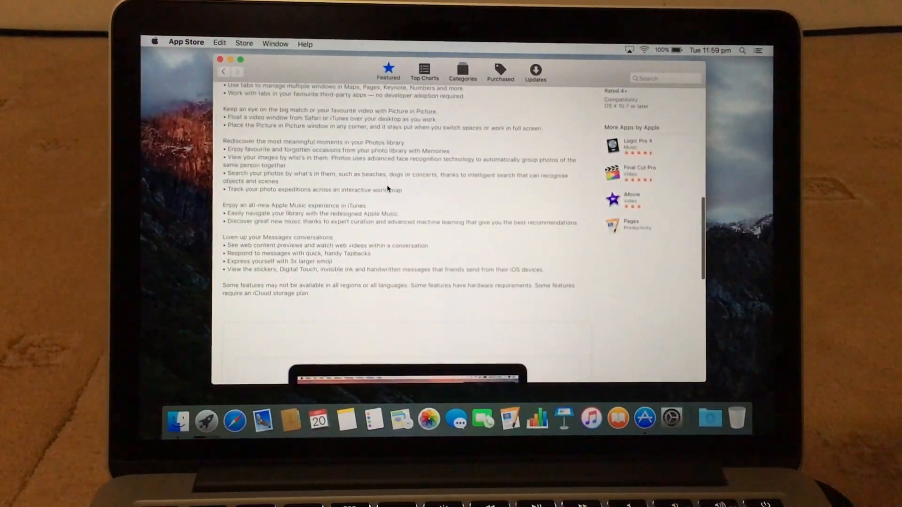
pyautogui.scroll(-3)
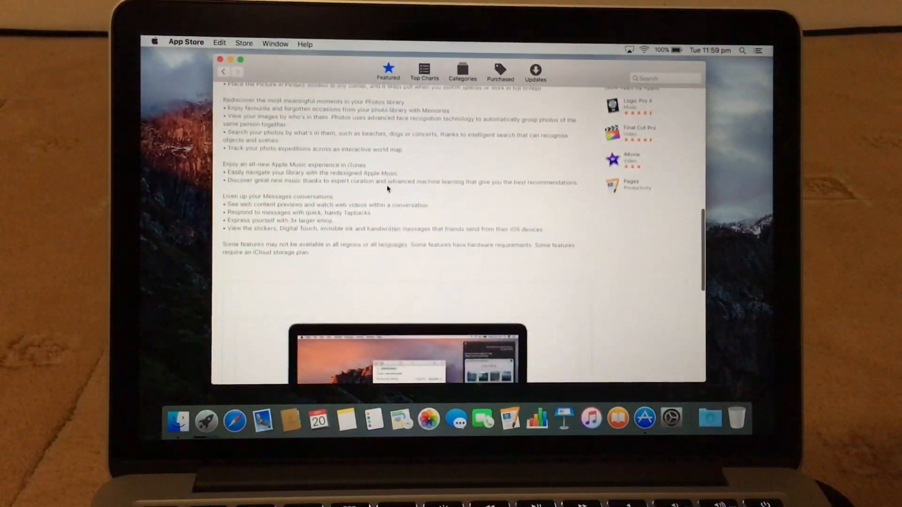
pyautogui.scroll(-3)
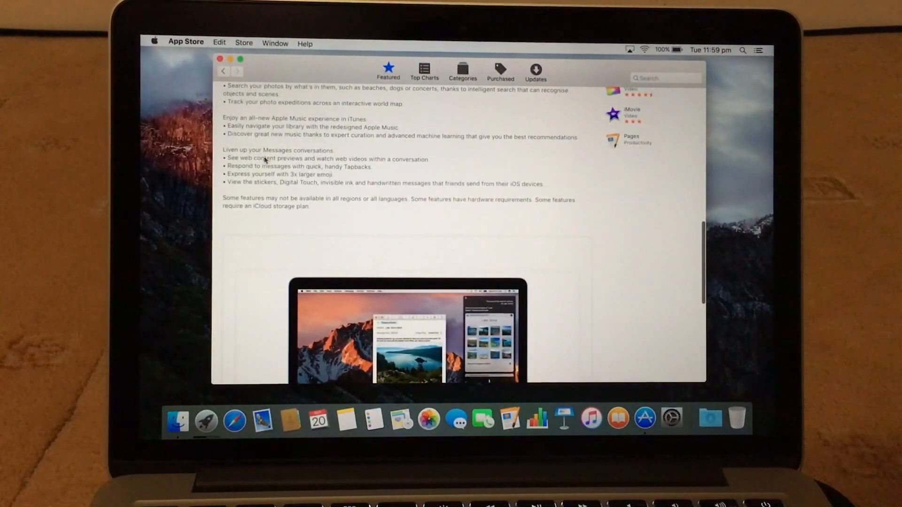
pyautogui.scroll(-3)
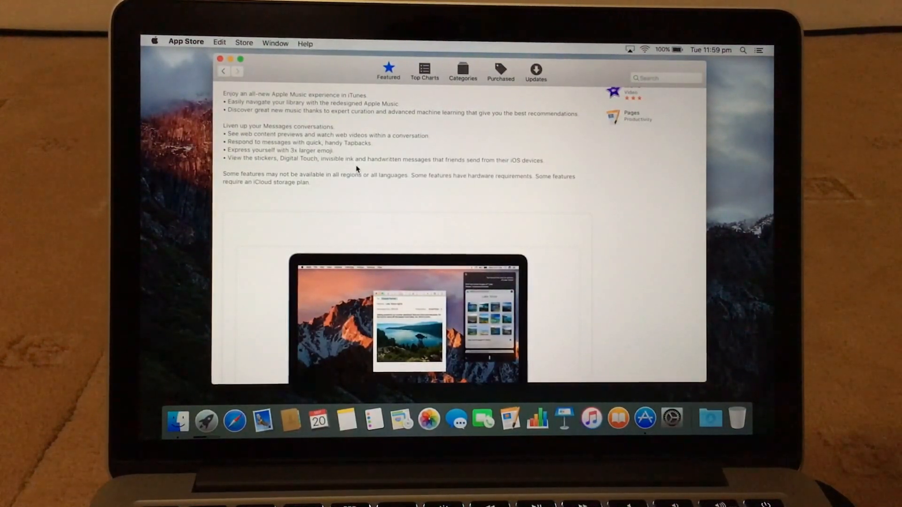
pyautogui.moveTo(386, 323)
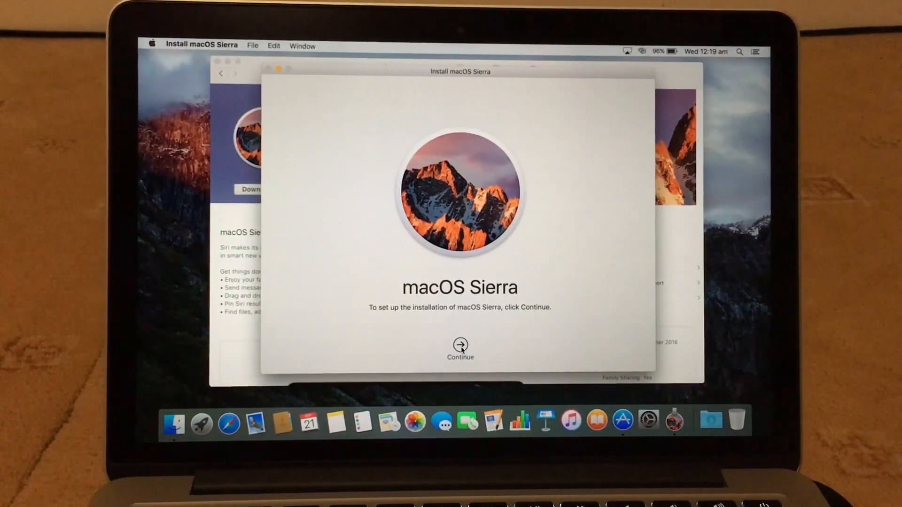
# - Continue past the installer welcome and agree to the Sierra software license
pyautogui.click(460, 344)
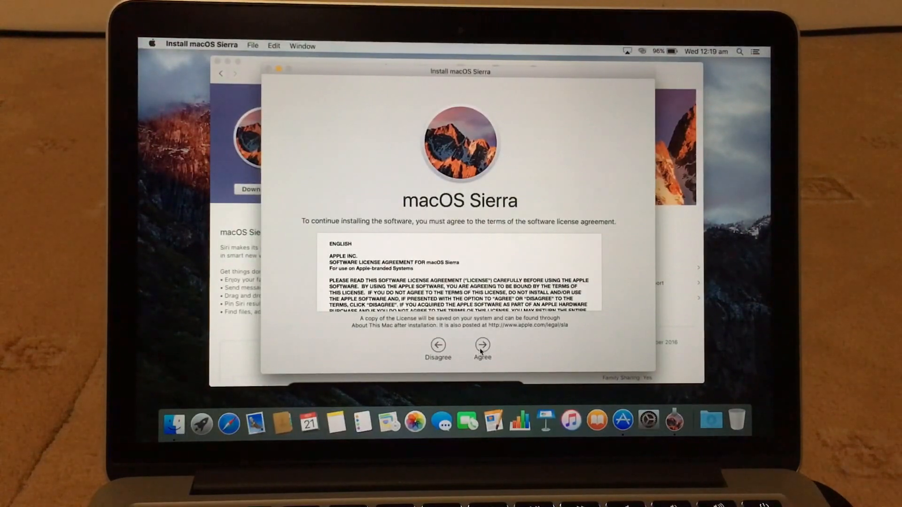
pyautogui.click(481, 349)
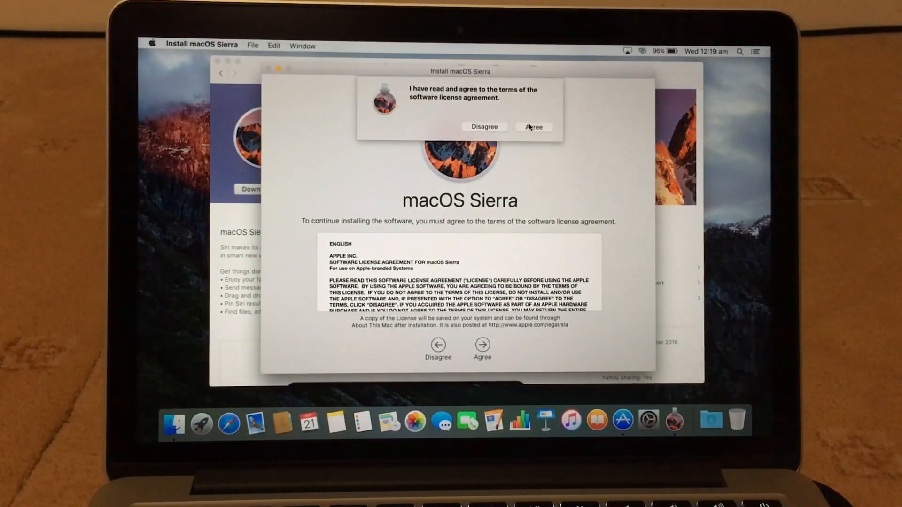
pyautogui.click(534, 127)
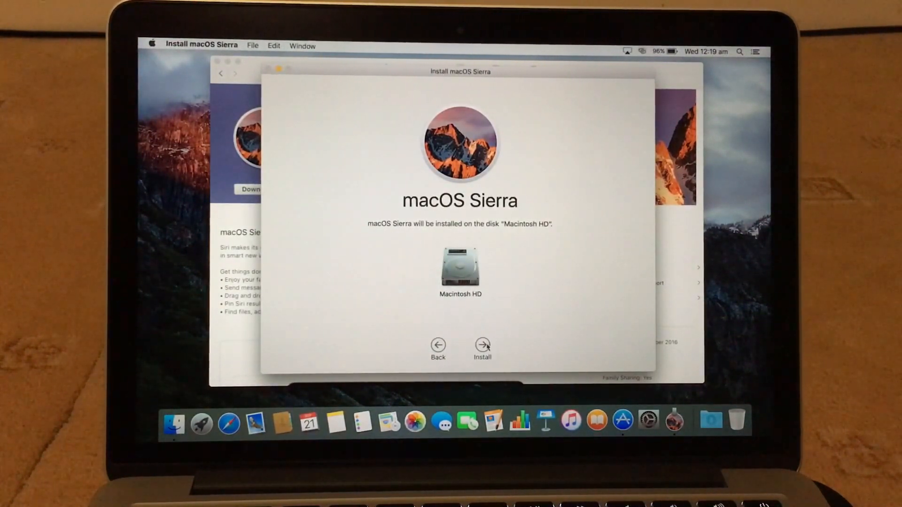
# - Install onto Macintosh HD despite battery power and authorise the helper tool with the admin password
pyautogui.click(482, 344)
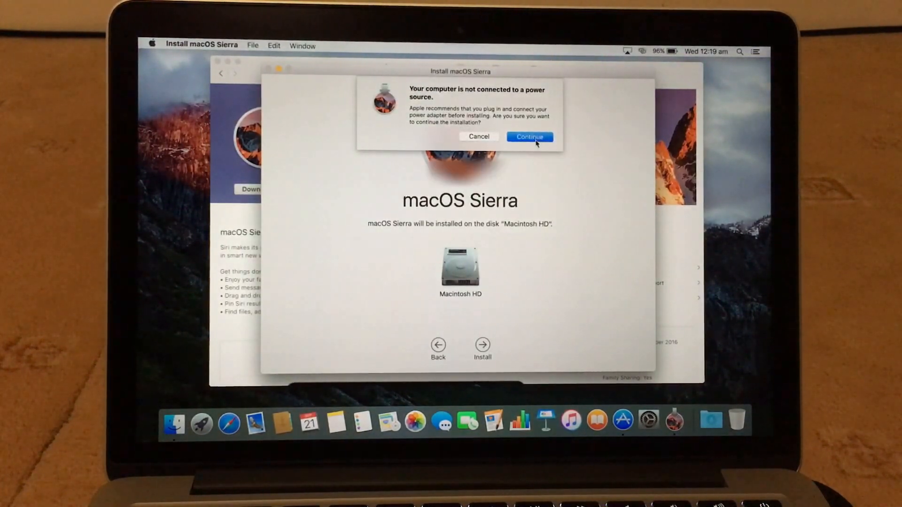
pyautogui.click(528, 137)
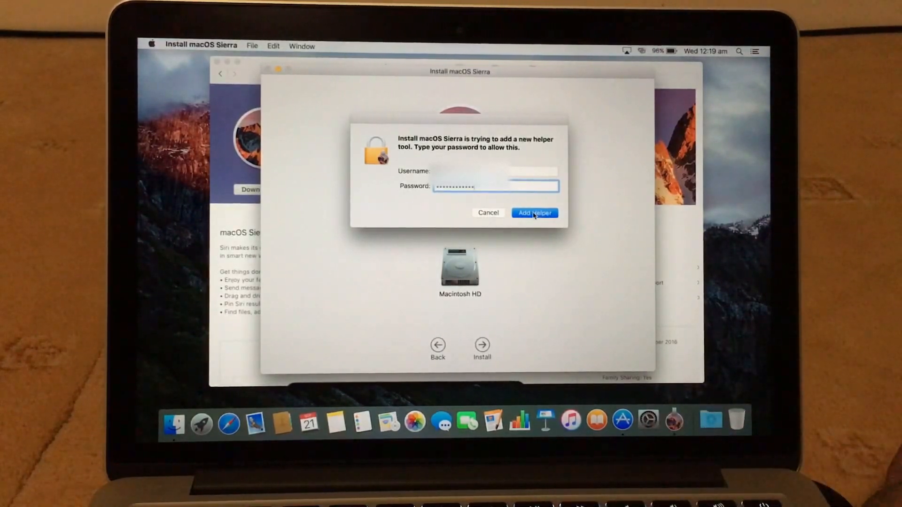
pyautogui.click(534, 213)
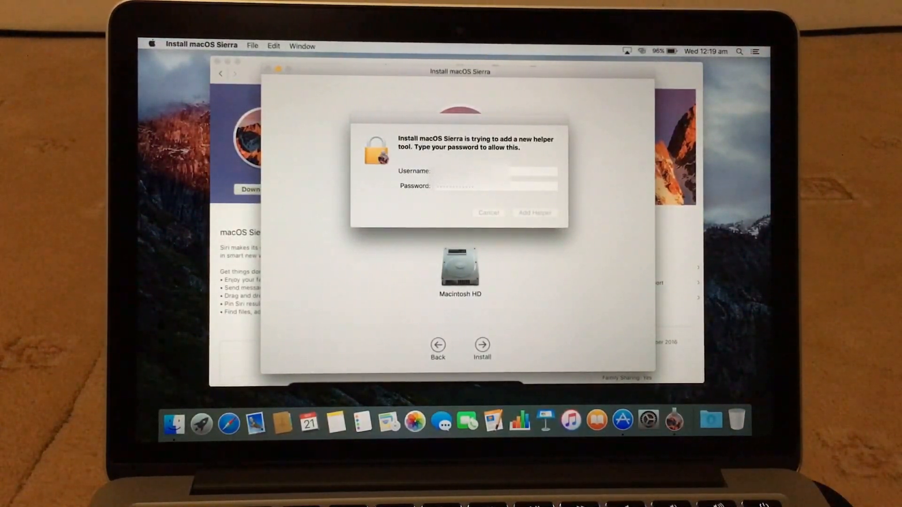
pyautogui.click(534, 212)
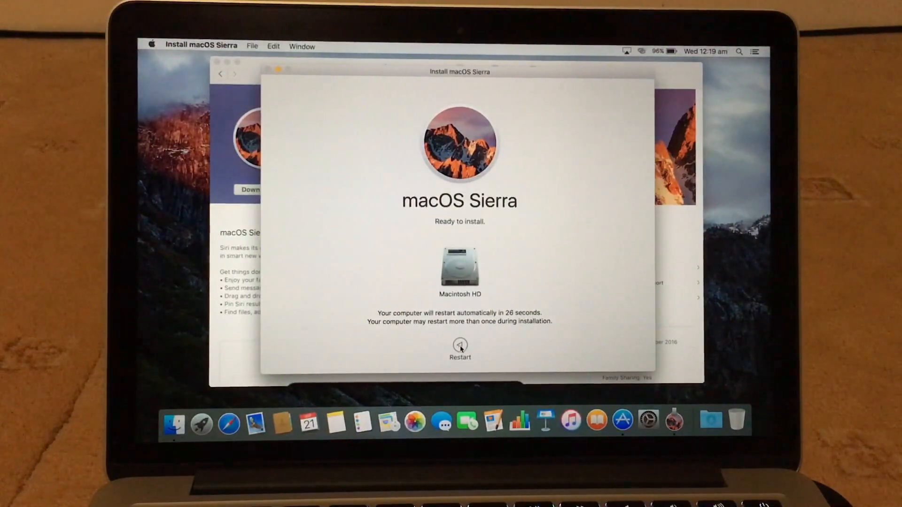
# - Restart the Mac now, closing all other open applications, to run the installation
pyautogui.click(459, 347)
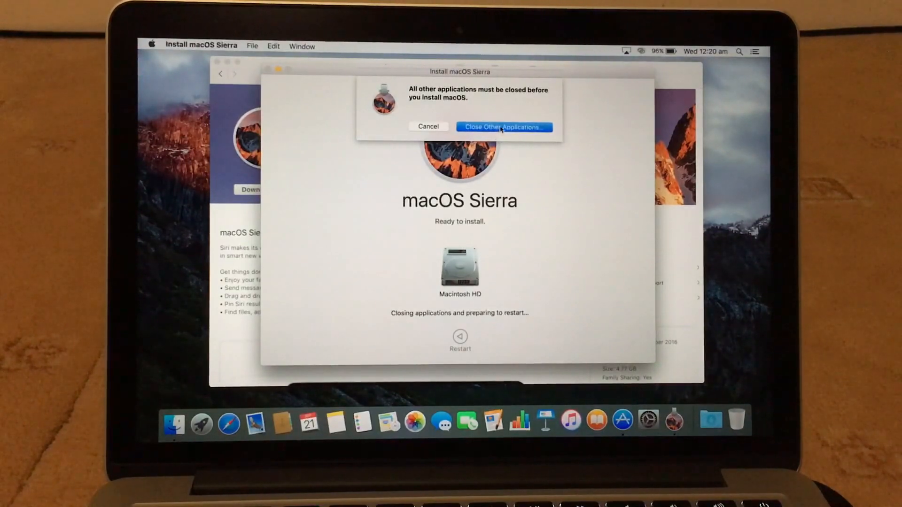
pyautogui.click(504, 126)
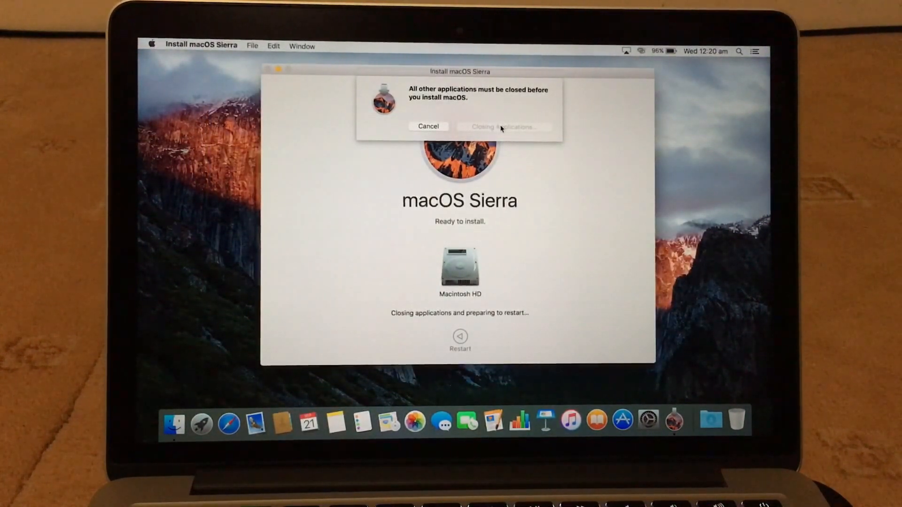
pyautogui.click(504, 125)
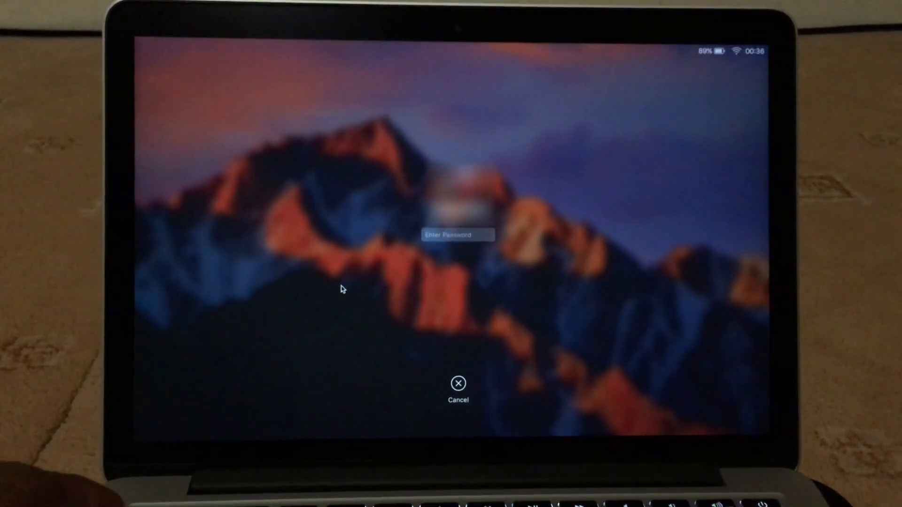
# - Log in with the account password at the Sierra login screen after installation
pyautogui.write('•')
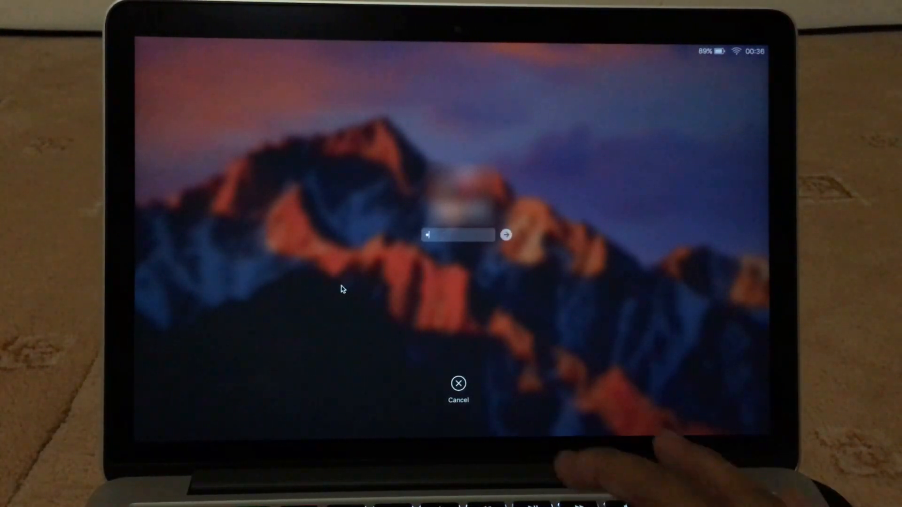
pyautogui.write('password')
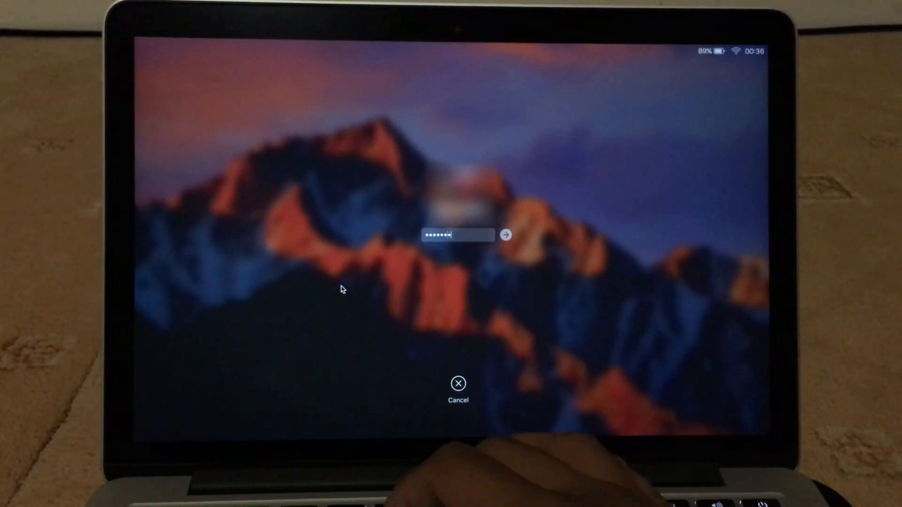
pyautogui.write('password')
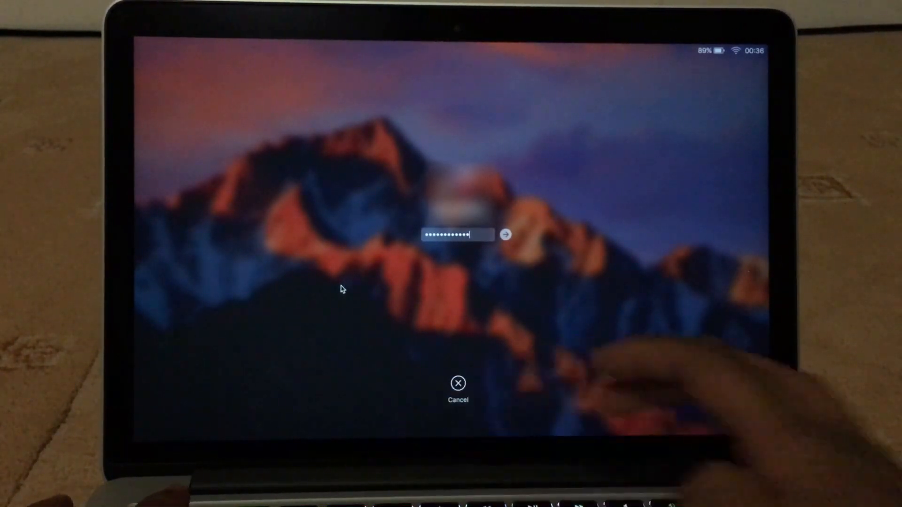
pyautogui.click(507, 235)
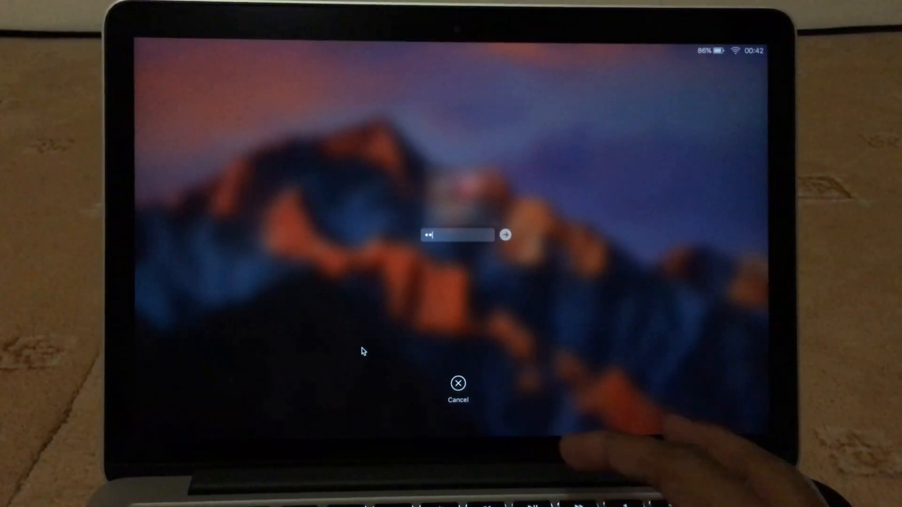
pyautogui.write('password')
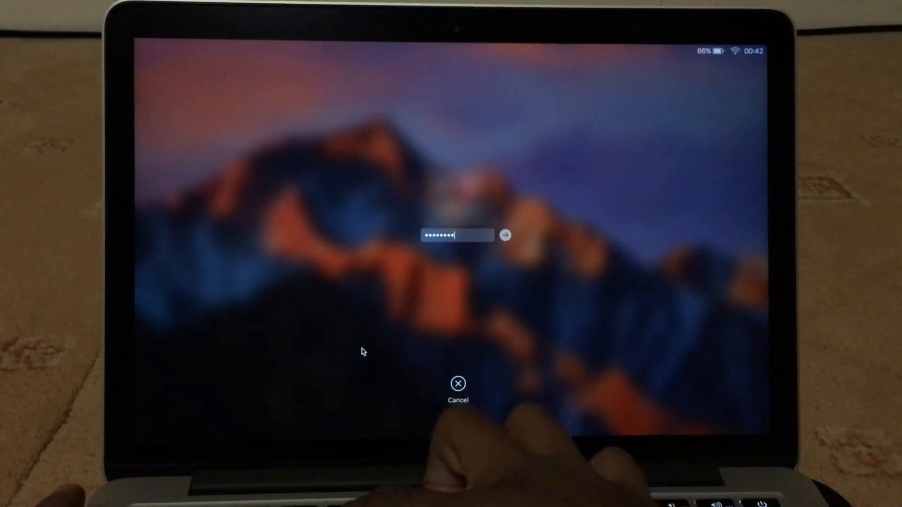
pyautogui.click(503, 235)
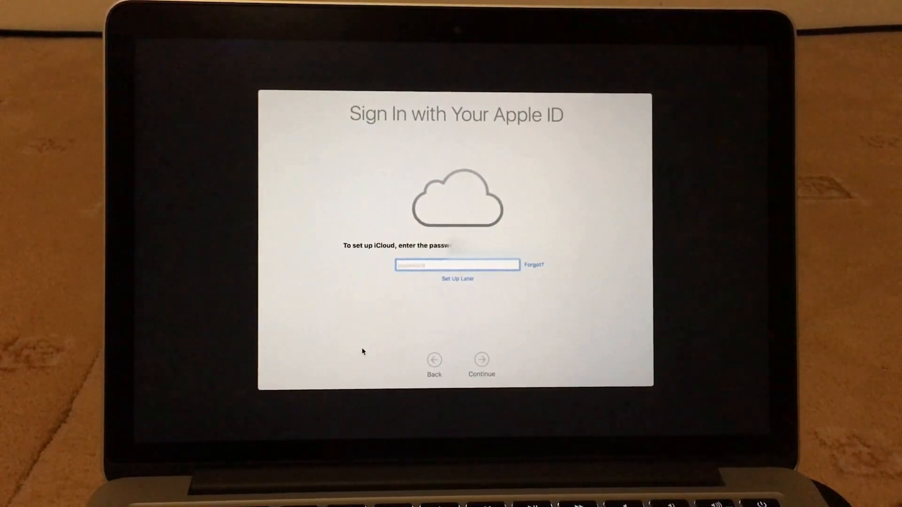
# - Sign in to iCloud with the Apple ID password and continue to Terms and Conditions
pyautogui.write('•')
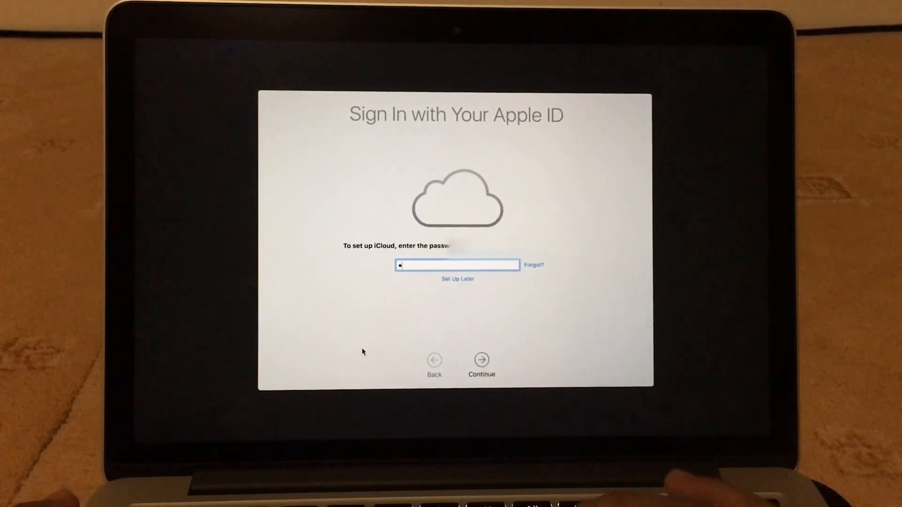
pyautogui.write('password')
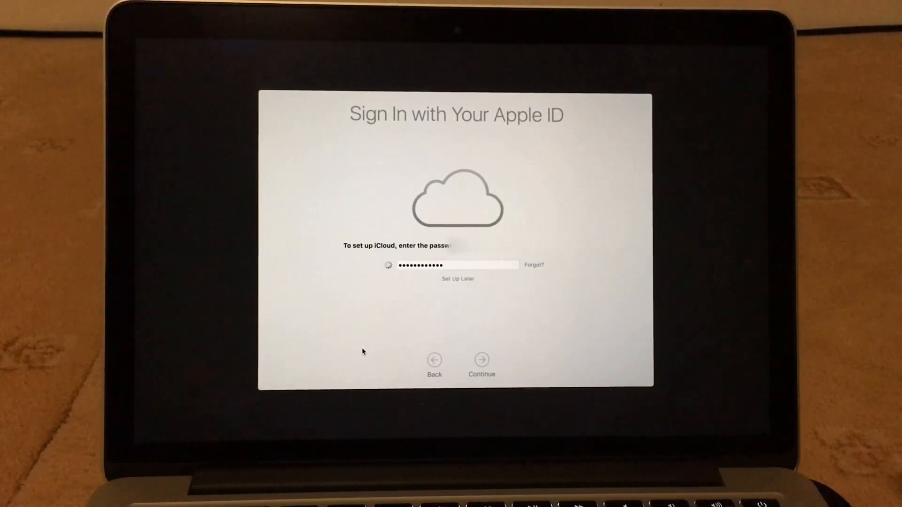
pyautogui.click(481, 358)
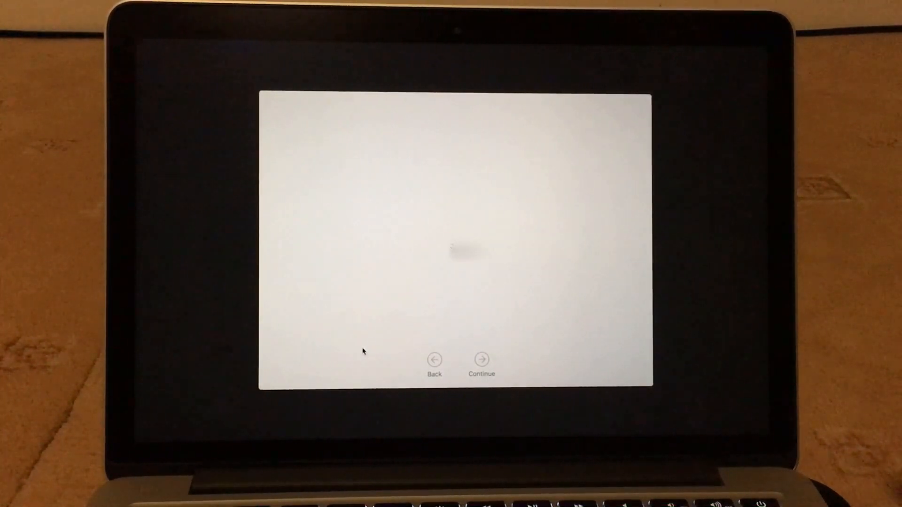
pyautogui.click(480, 358)
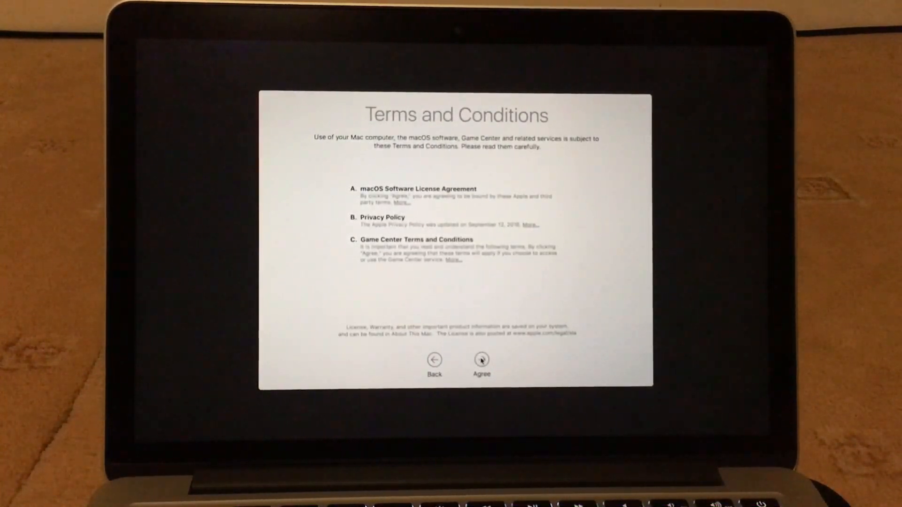
# - Agree to the Terms and Conditions and confirm the agreement in the sheet
pyautogui.click(481, 361)
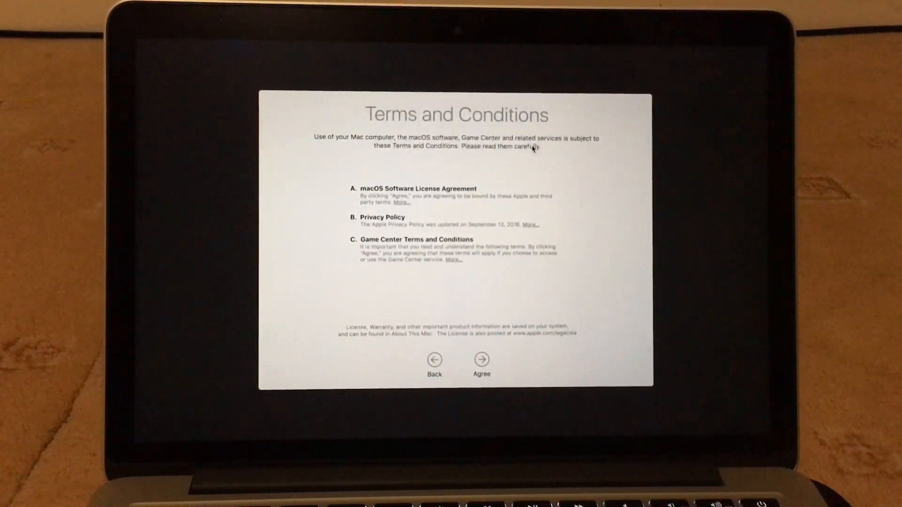
pyautogui.click(481, 359)
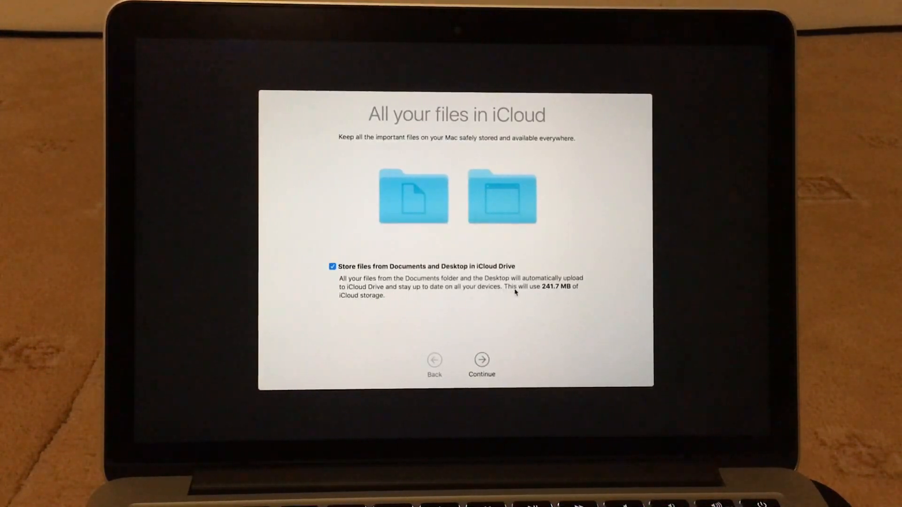
pyautogui.moveTo(388, 298)
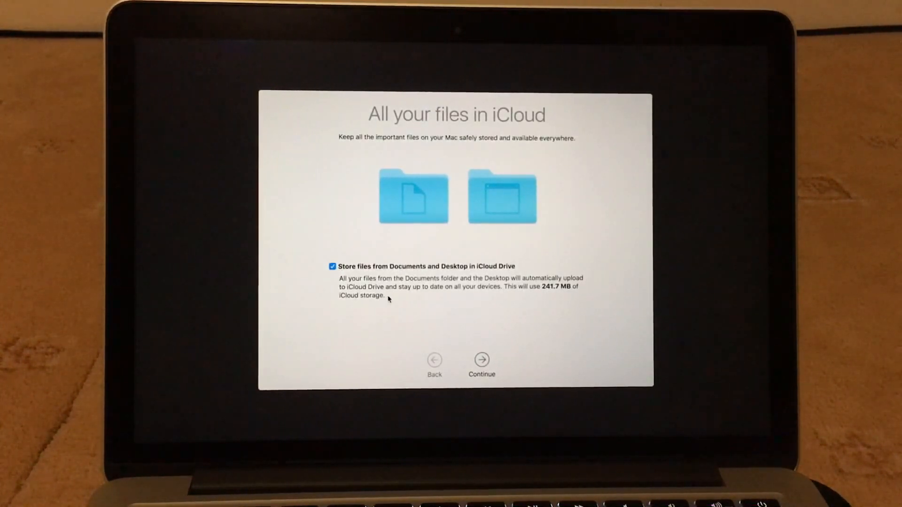
pyautogui.moveTo(500, 301)
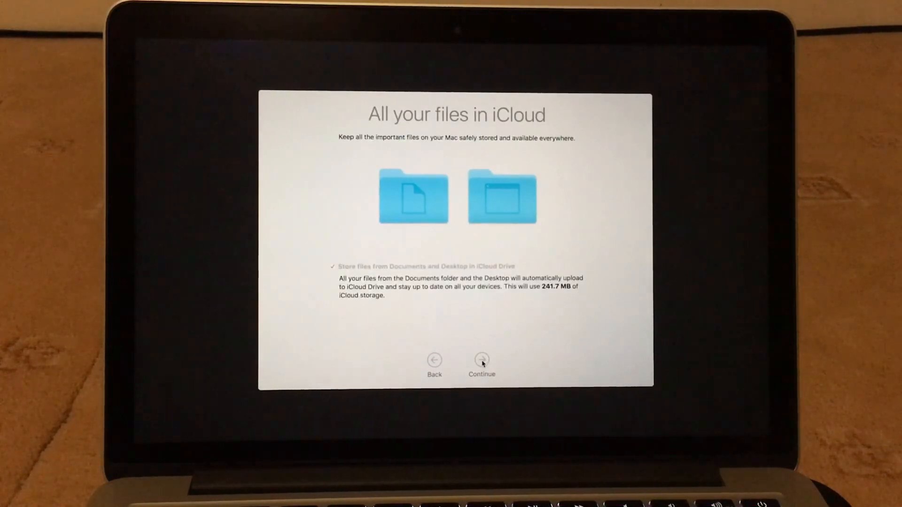
# - Keep 'Store files from Documents and Desktop in iCloud Drive' on and continue to Siri
pyautogui.click(481, 358)
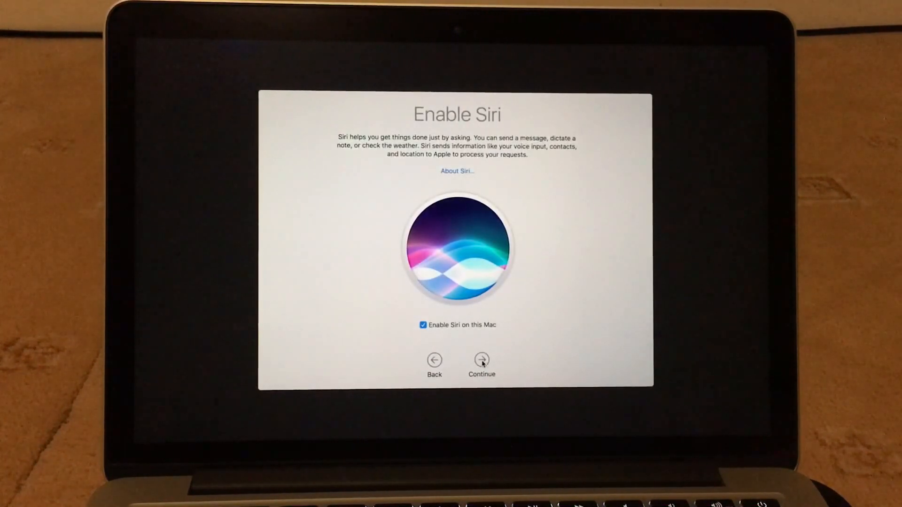
pyautogui.moveTo(515, 178)
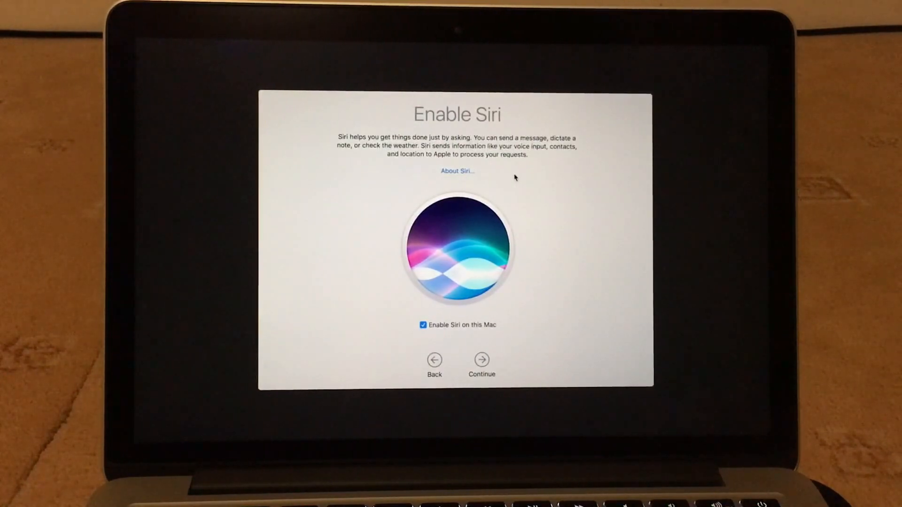
pyautogui.moveTo(576, 158)
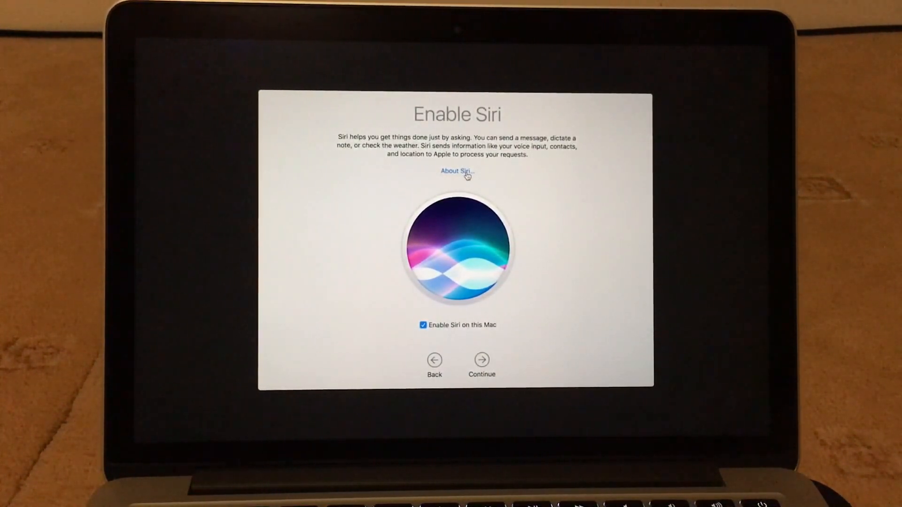
pyautogui.moveTo(466, 203)
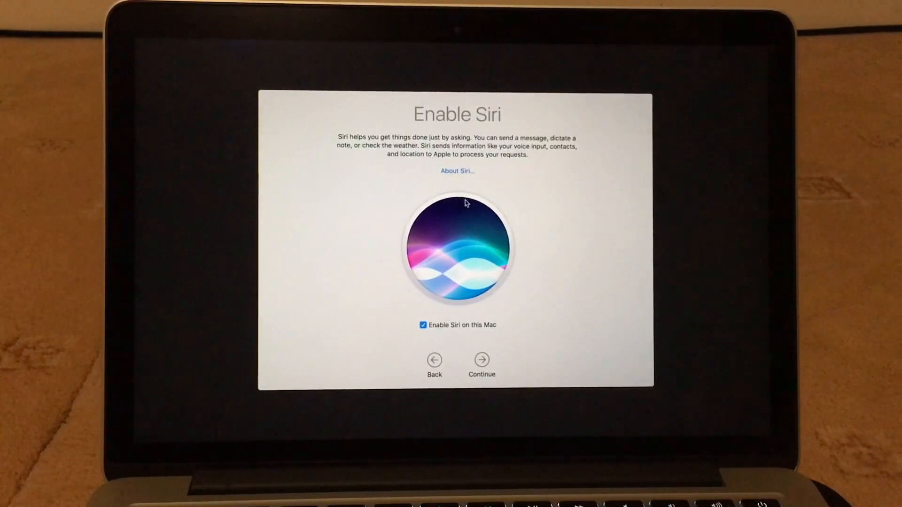
pyautogui.moveTo(474, 332)
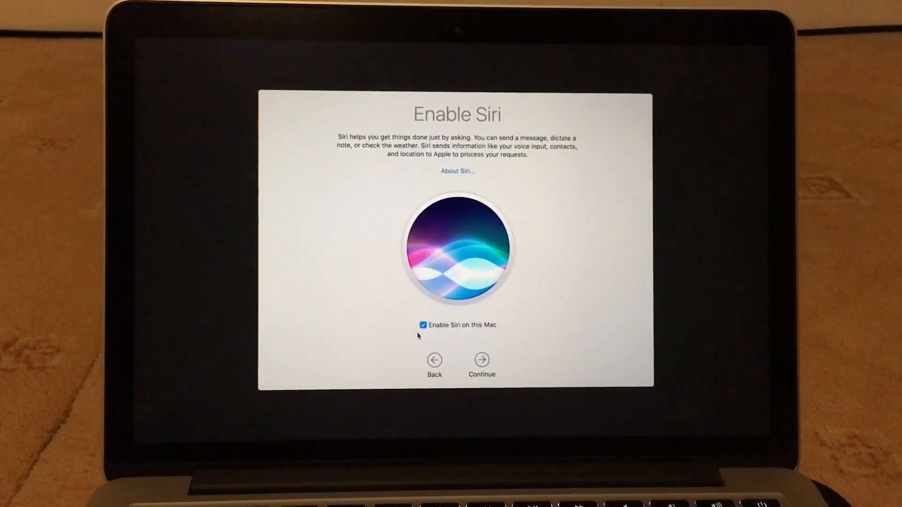
# - Leave 'Enable Siri on this Mac' checked and continue to complete setup
pyautogui.click(481, 360)
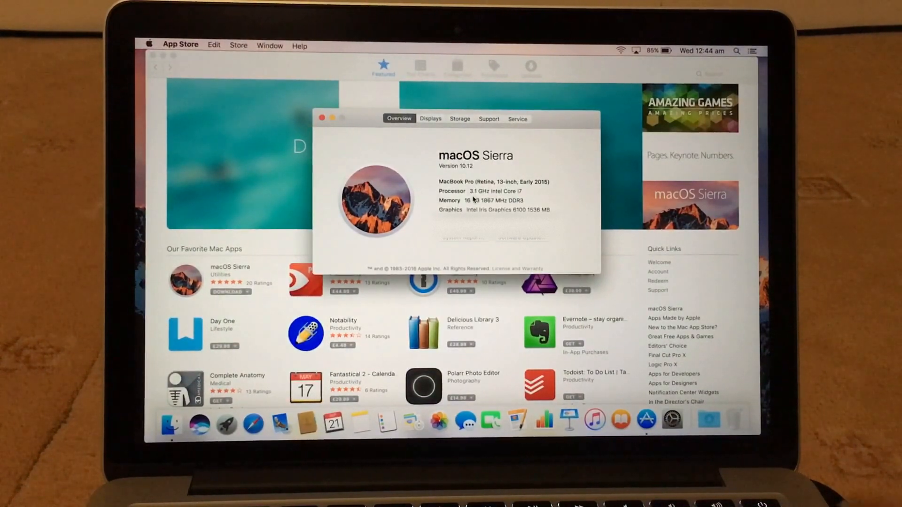
pyautogui.moveTo(505, 260)
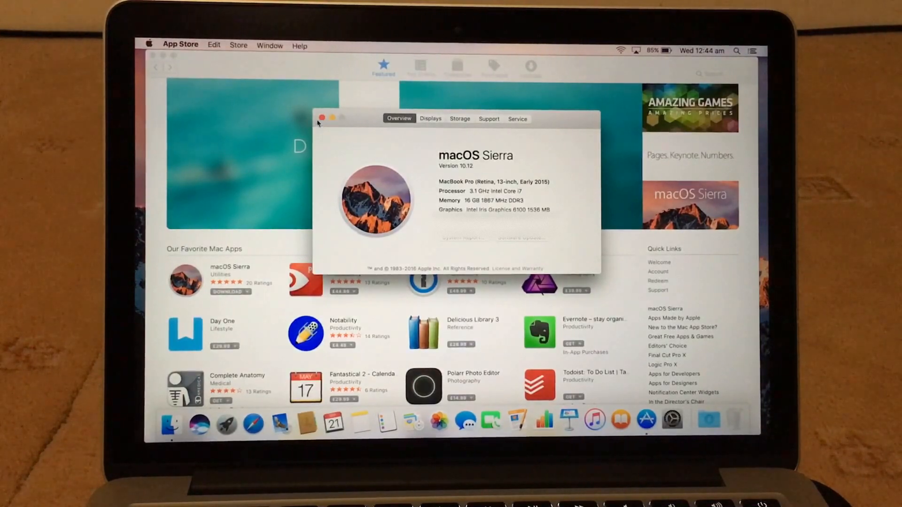
# - Close About This Mac after confirming Sierra 10.12, then head to the App Store's Updates
pyautogui.click(323, 119)
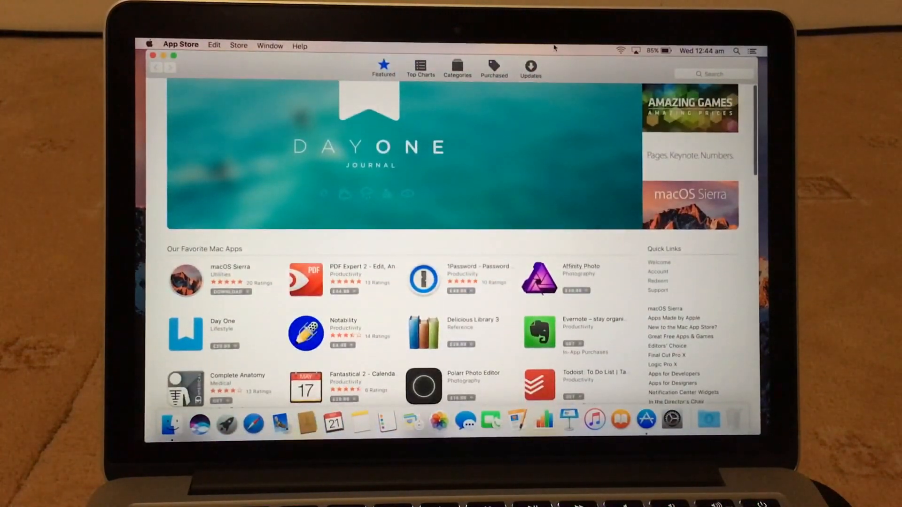
pyautogui.click(530, 67)
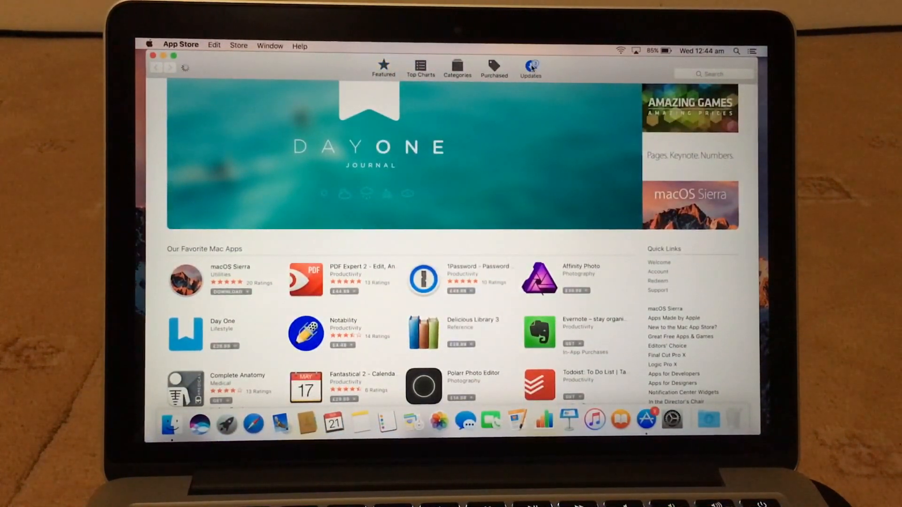
# - Update All for Keynote, Numbers and Pages, then close the App Store window
pyautogui.click(528, 68)
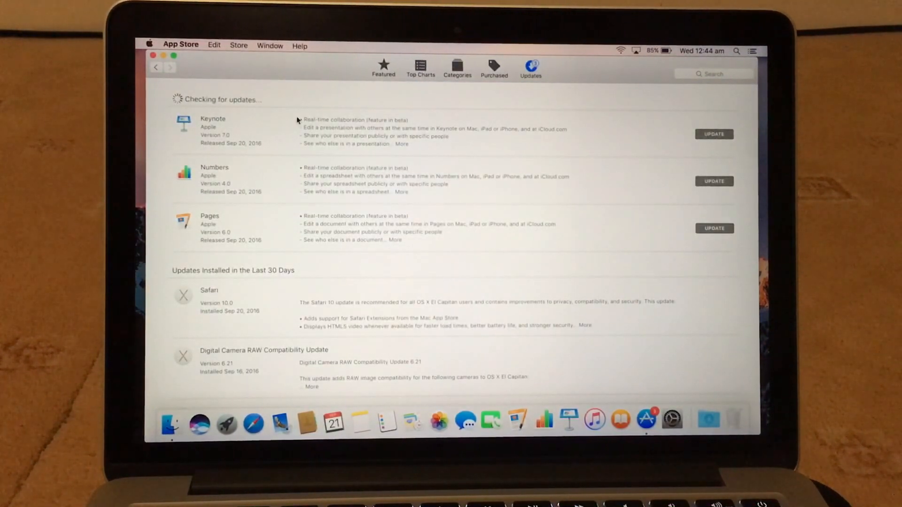
pyautogui.moveTo(207, 228)
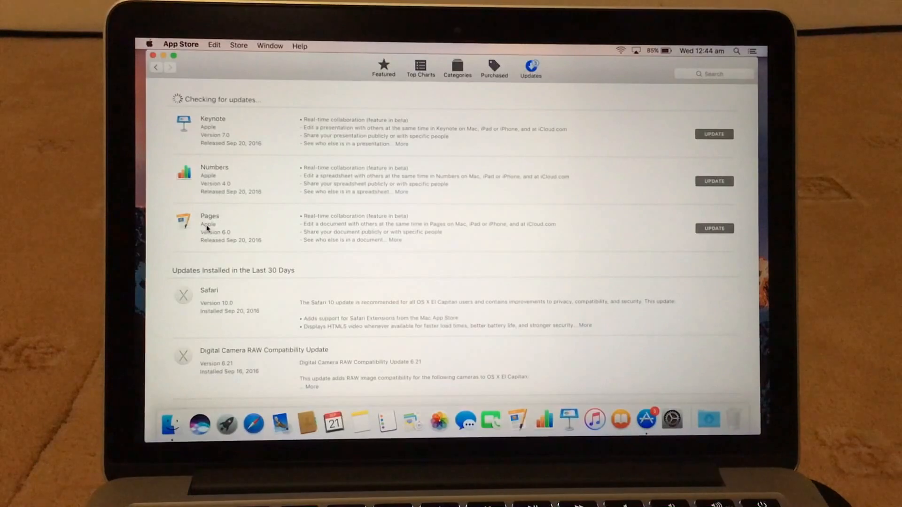
pyautogui.moveTo(425, 165)
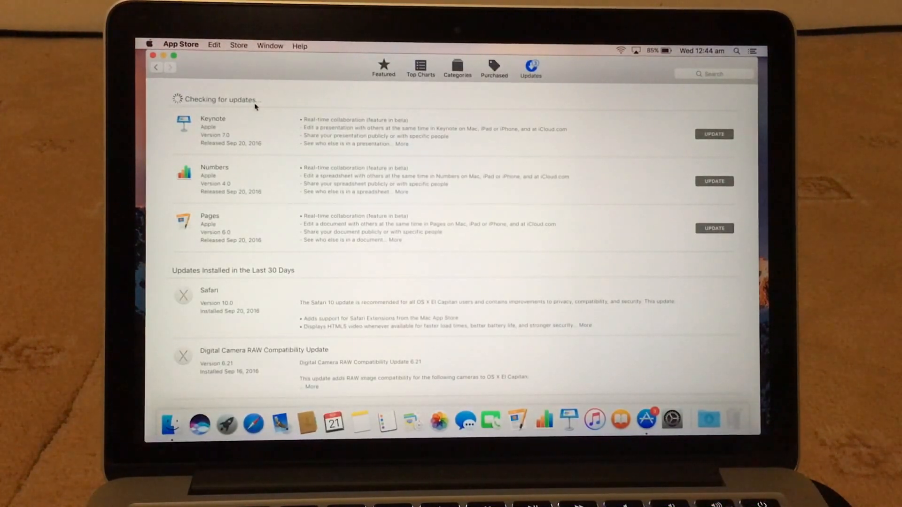
pyautogui.moveTo(282, 122)
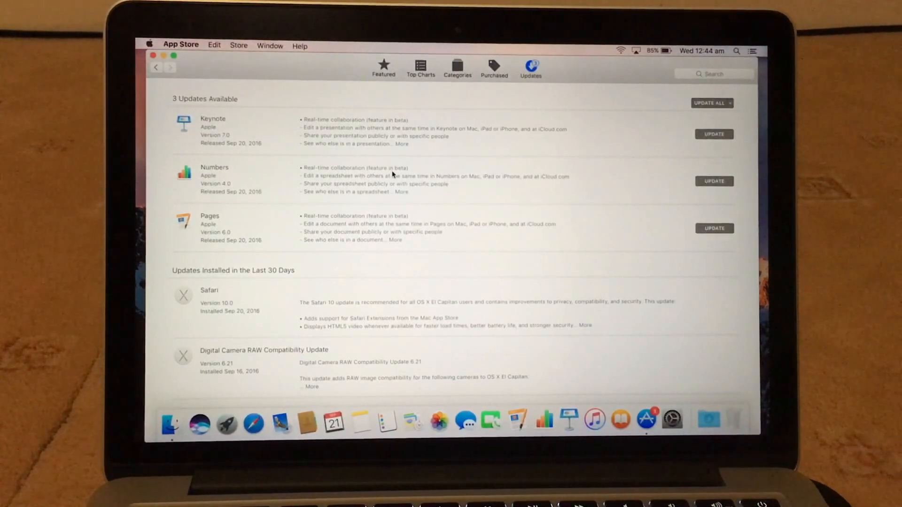
pyautogui.click(708, 104)
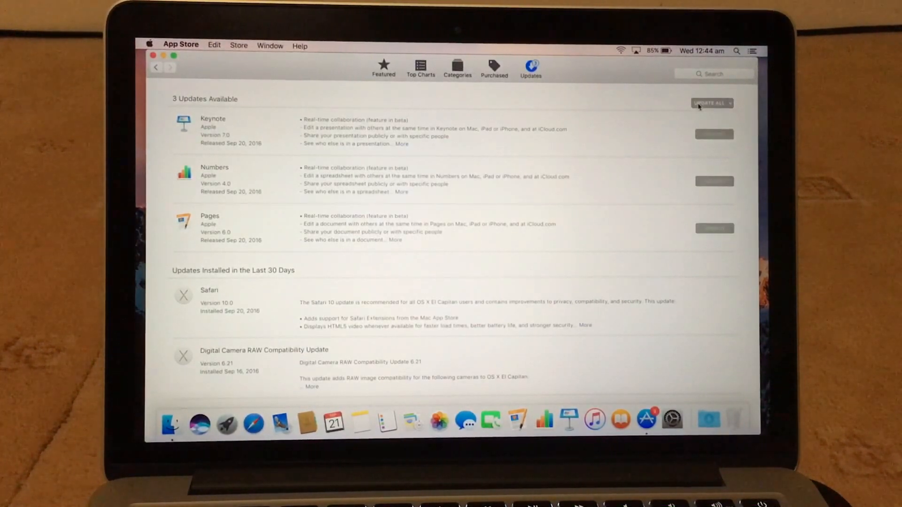
pyautogui.click(711, 104)
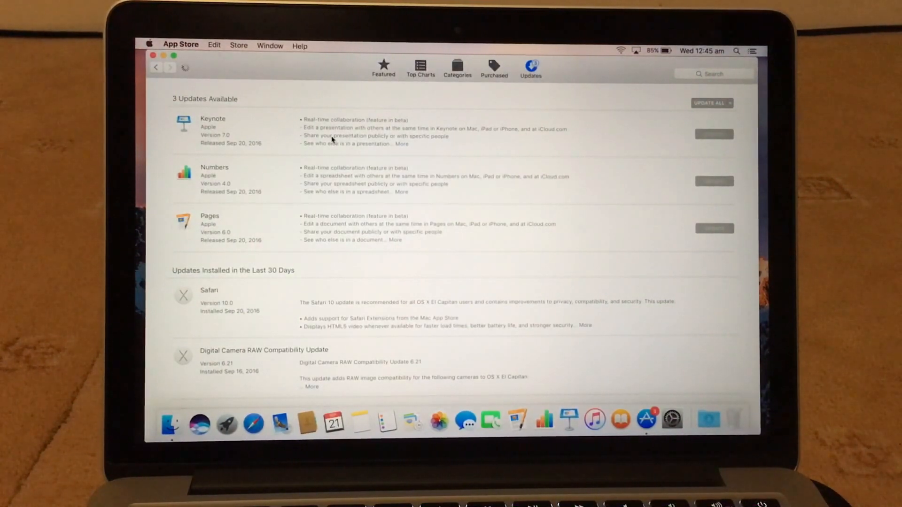
pyautogui.moveTo(385, 140)
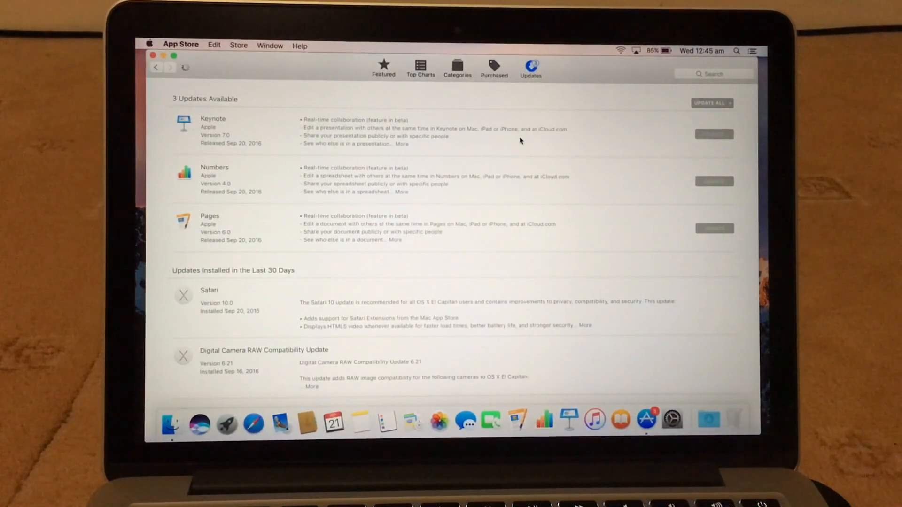
pyautogui.moveTo(544, 136)
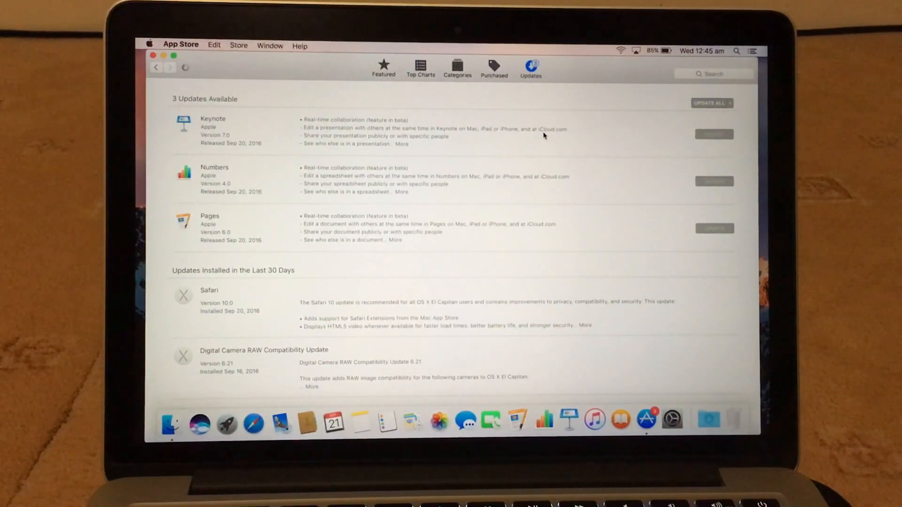
pyautogui.moveTo(528, 194)
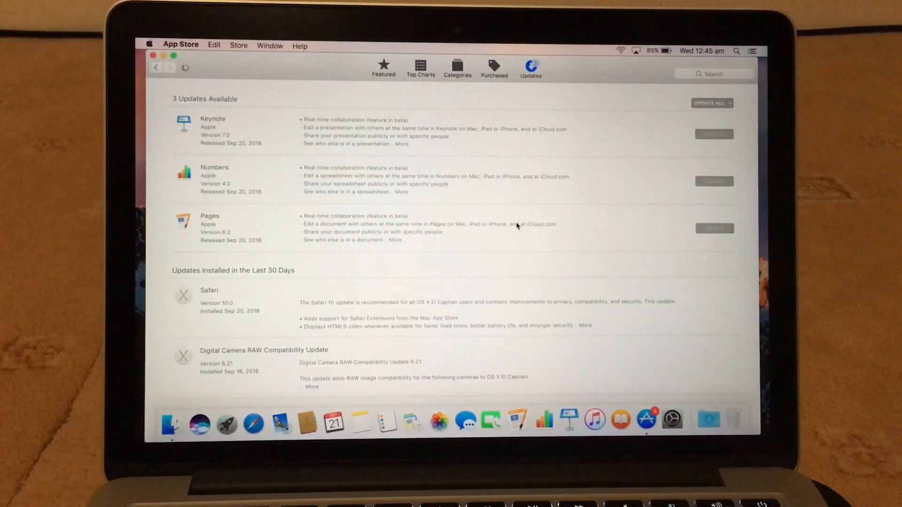
pyautogui.click(711, 103)
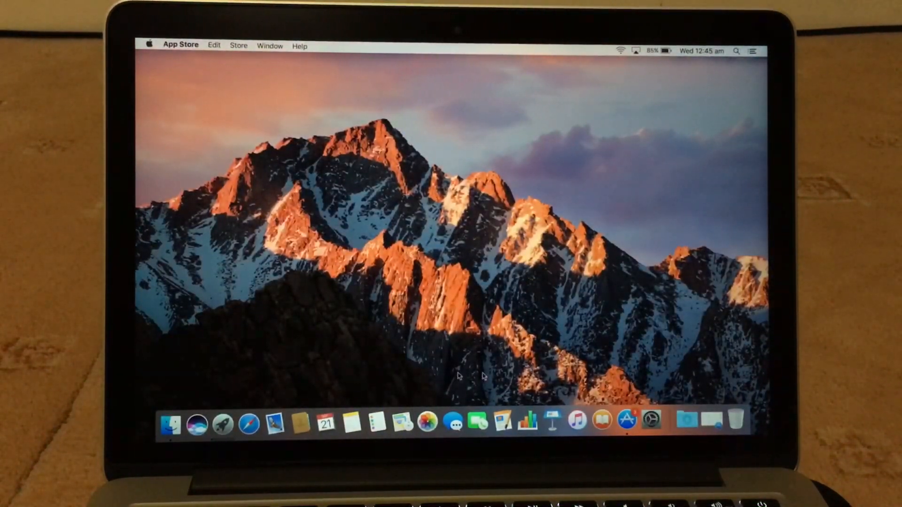
pyautogui.moveTo(616, 321)
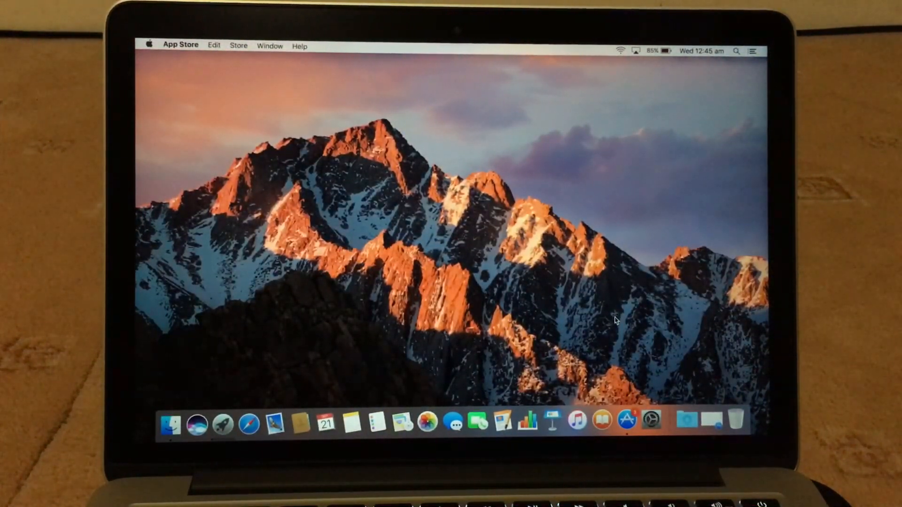
pyautogui.moveTo(637, 368)
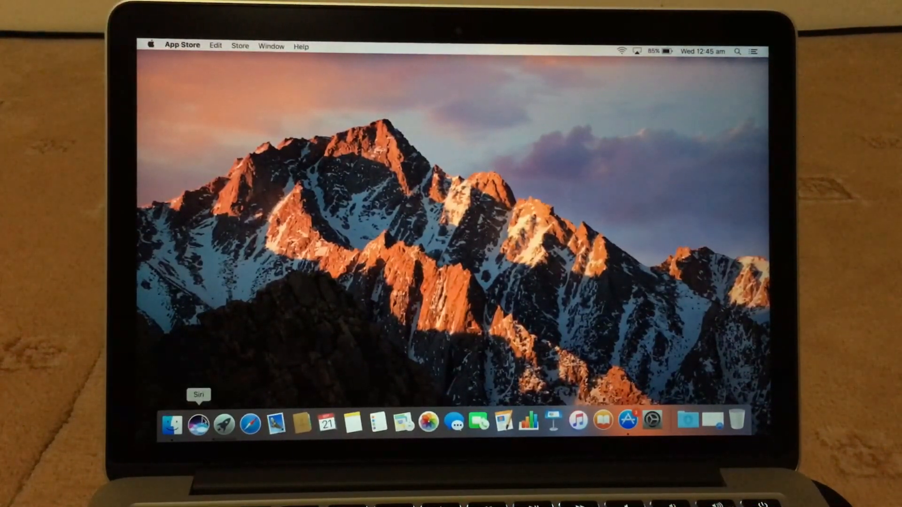
pyautogui.moveTo(337, 328)
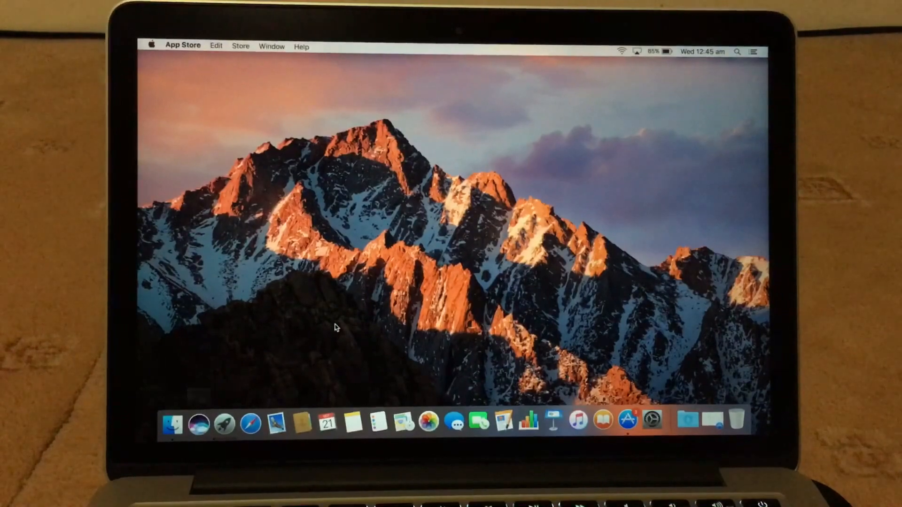
pyautogui.click(751, 51)
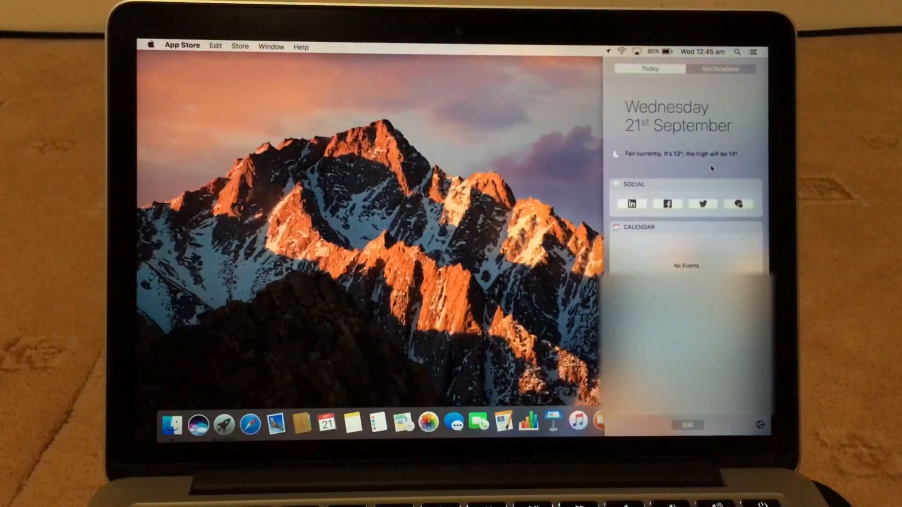
pyautogui.scroll(-3)
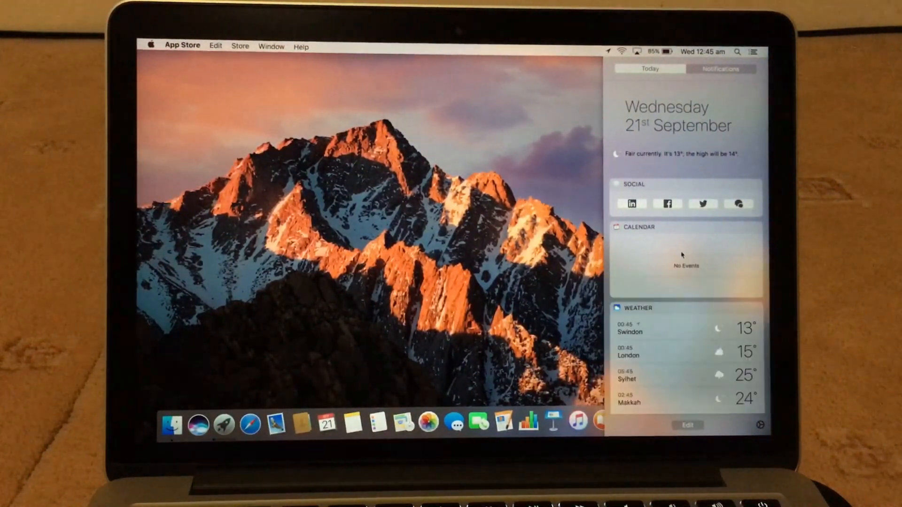
pyautogui.click(753, 51)
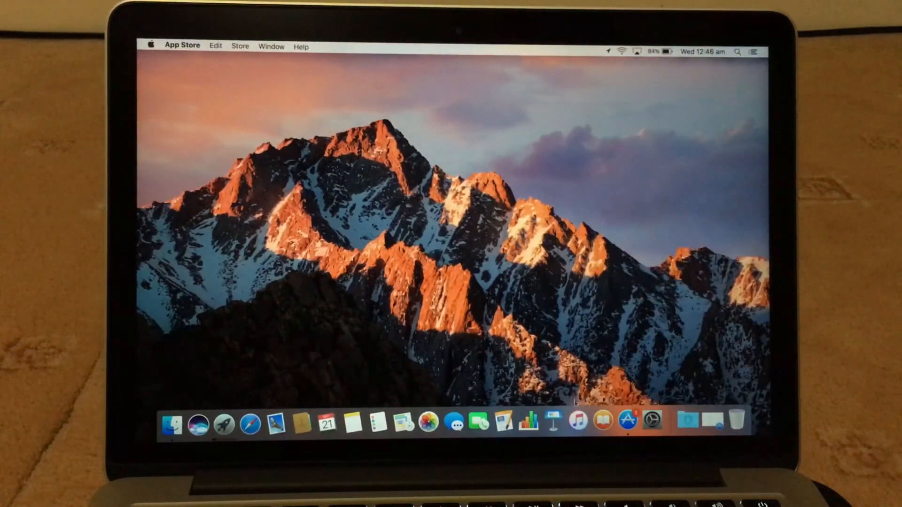
pyautogui.moveTo(223, 425)
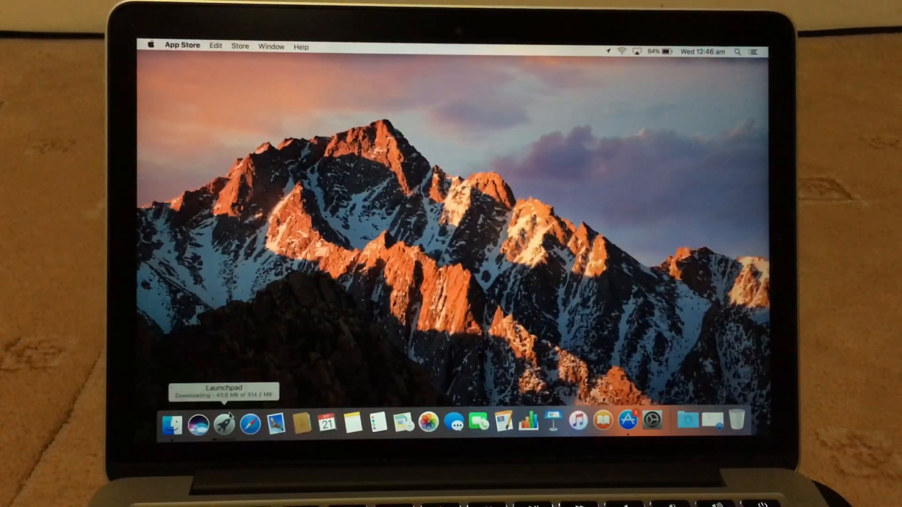
pyautogui.moveTo(182, 69)
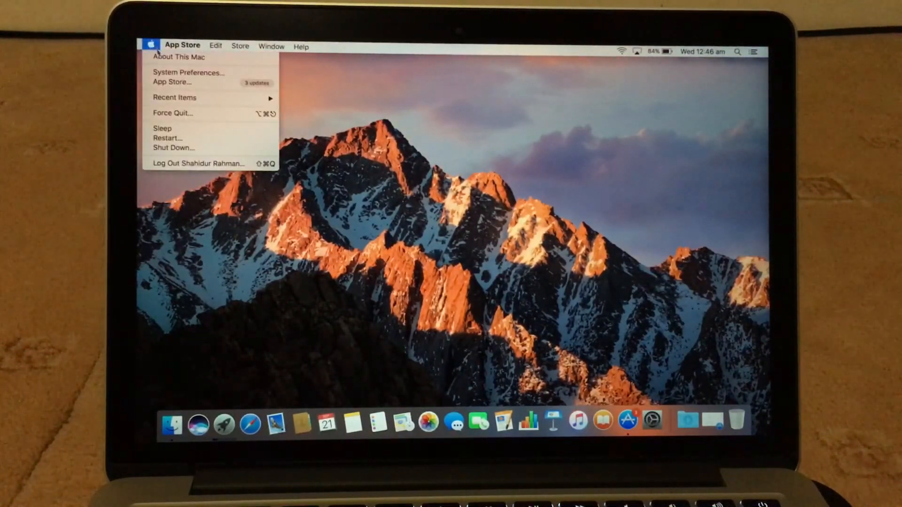
pyautogui.moveTo(178, 57)
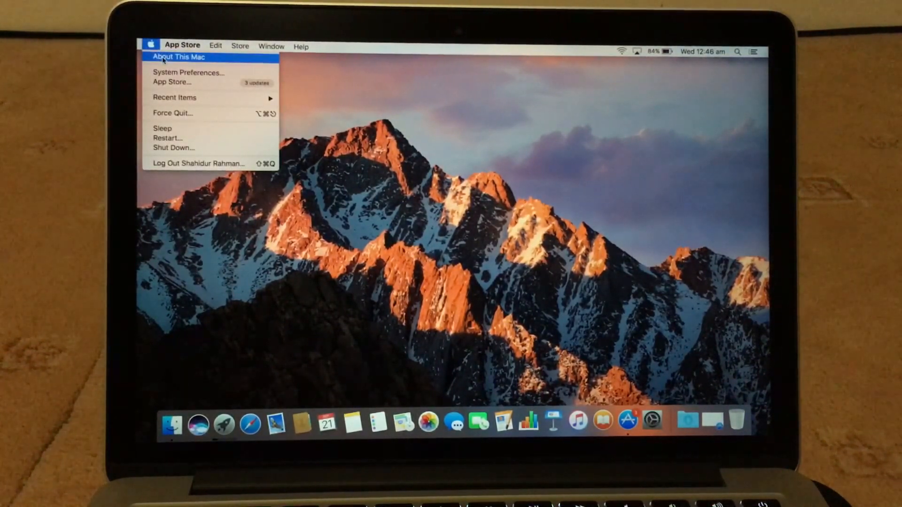
# - Choose About This Mac from the Apple menu to show macOS Sierra 10.12
pyautogui.click(178, 57)
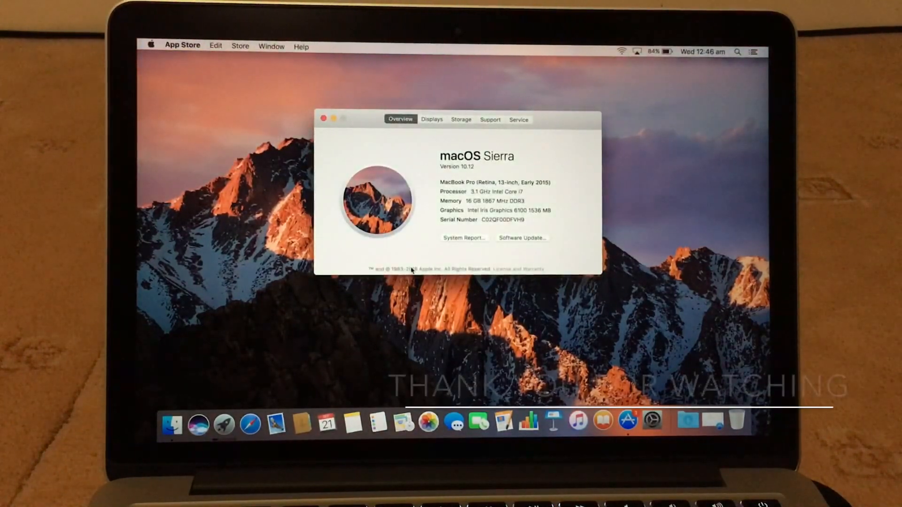